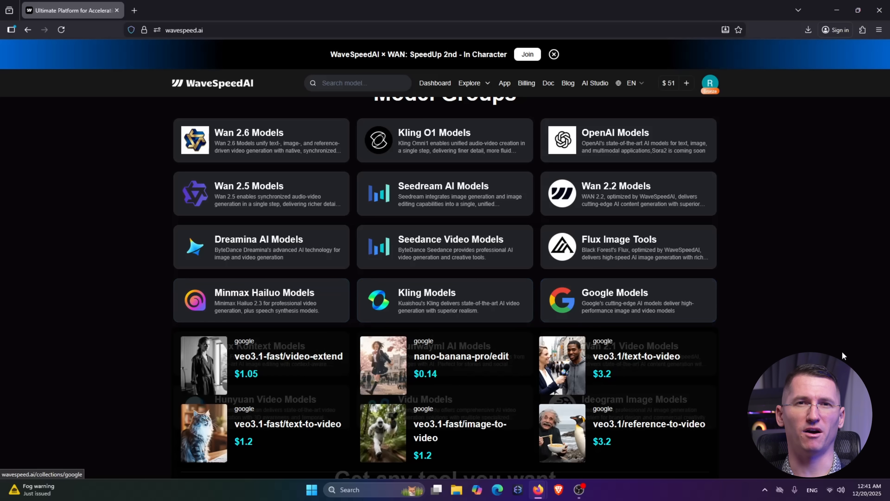
# Browse AI Studio home, enter Text to Image, then the video upscaling tools and Video Edit workspaces.
pyautogui.scroll(-3)
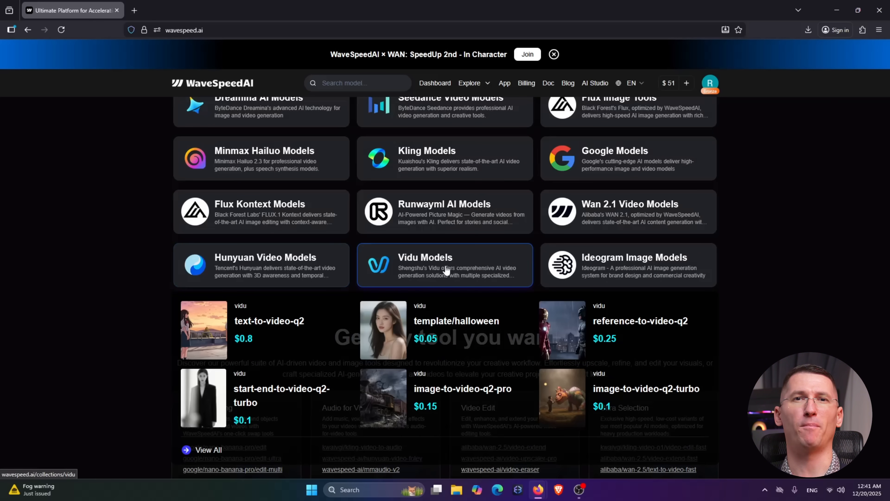
pyautogui.scroll(-3)
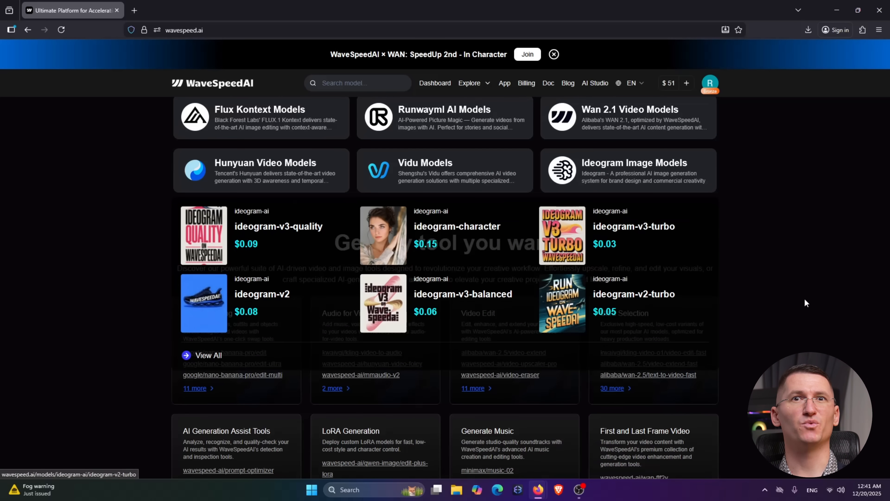
pyautogui.scroll(-3)
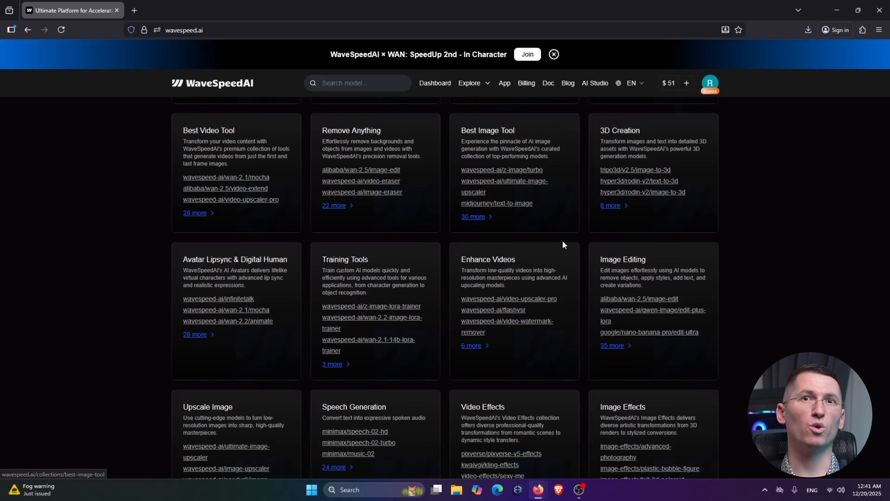
pyautogui.scroll(3)
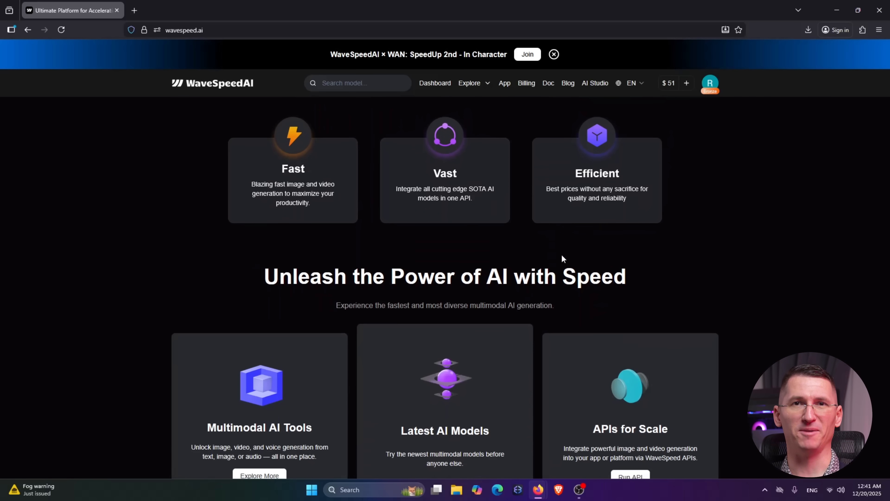
pyautogui.scroll(-3)
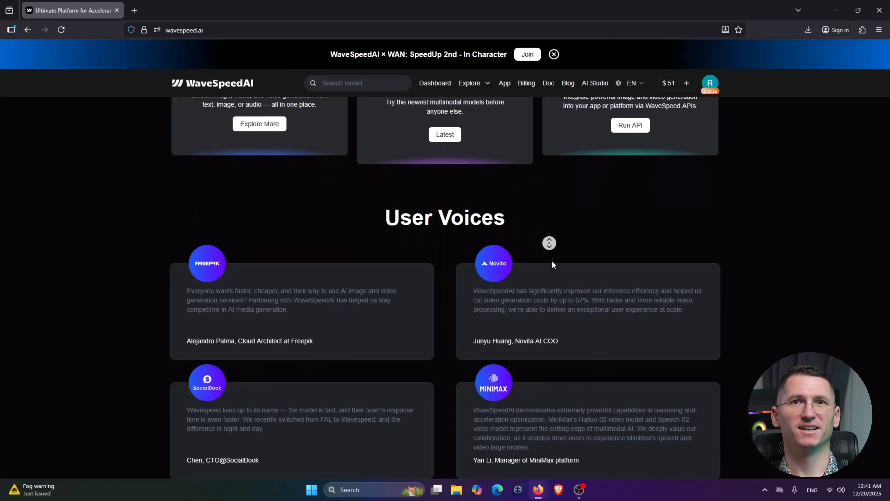
pyautogui.scroll(-3)
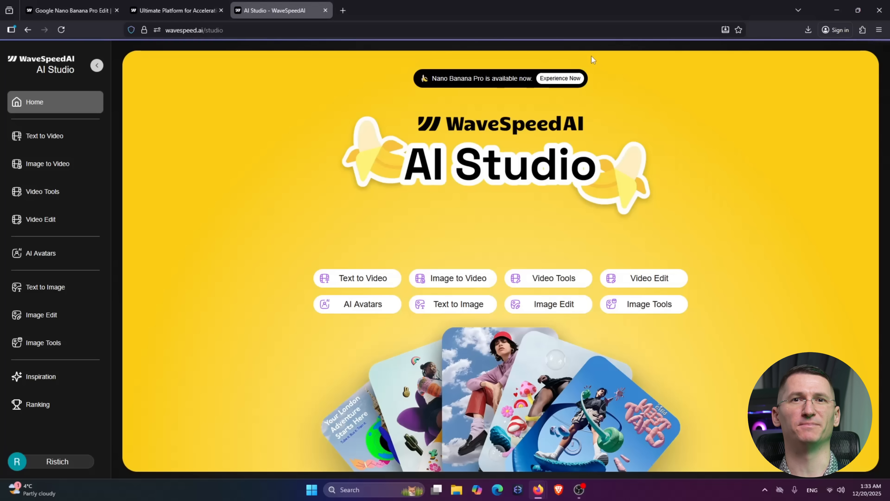
pyautogui.moveTo(458, 304)
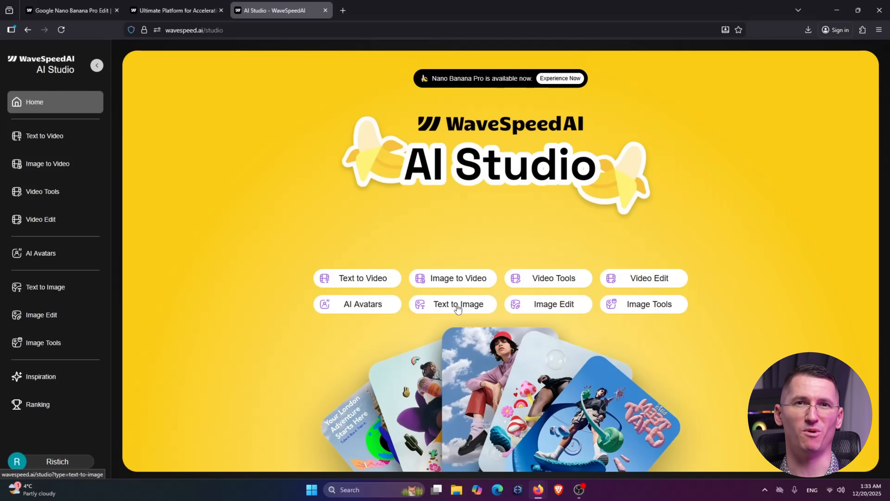
pyautogui.click(457, 304)
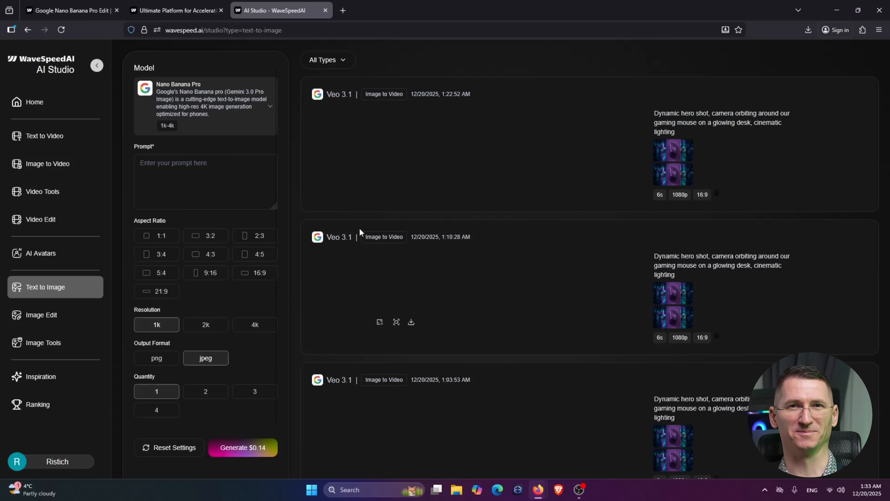
pyautogui.moveTo(219, 188)
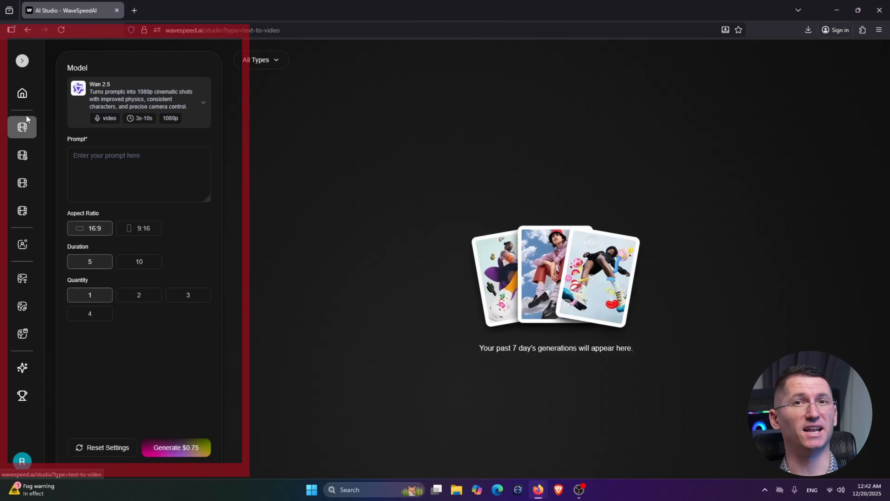
pyautogui.click(22, 211)
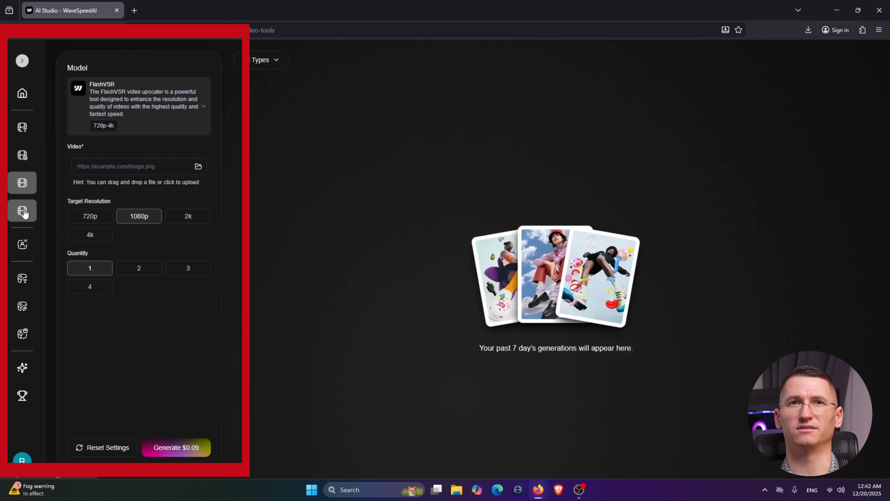
pyautogui.click(22, 245)
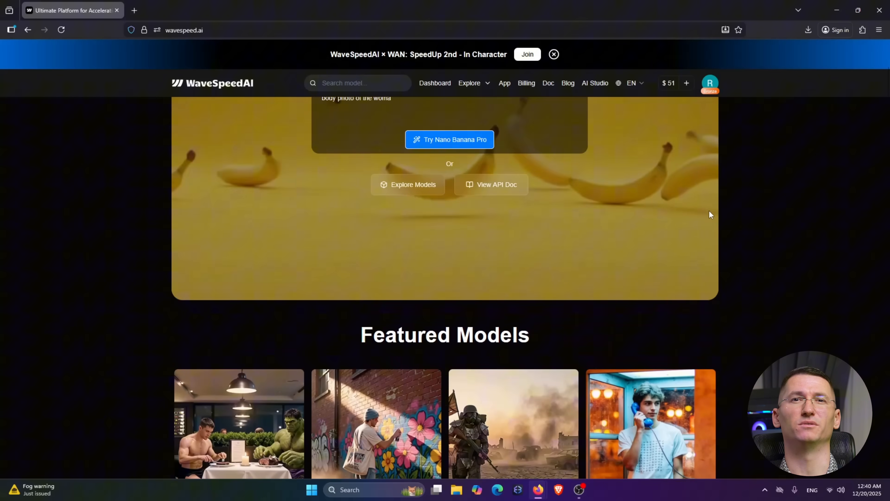
pyautogui.scroll(-3)
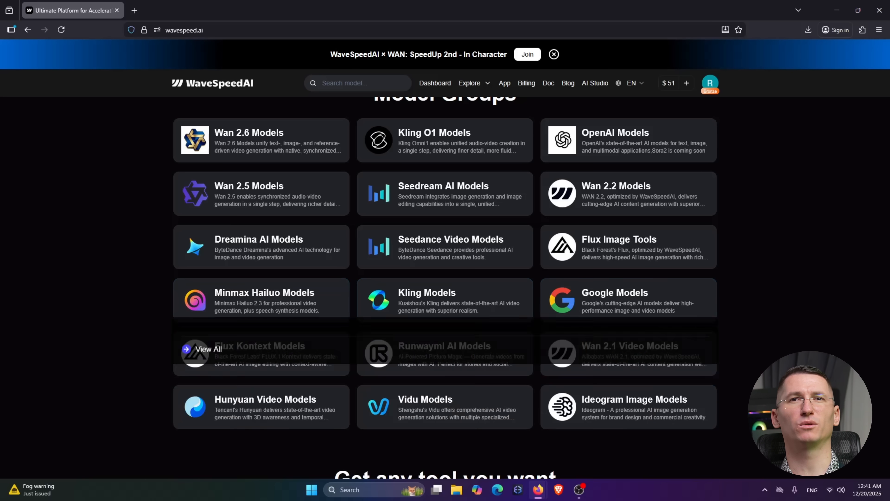
pyautogui.scroll(-3)
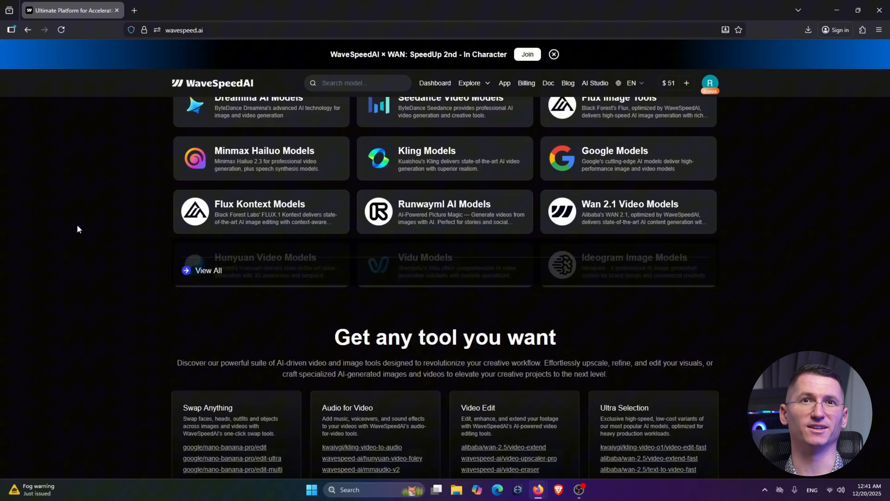
pyautogui.scroll(-3)
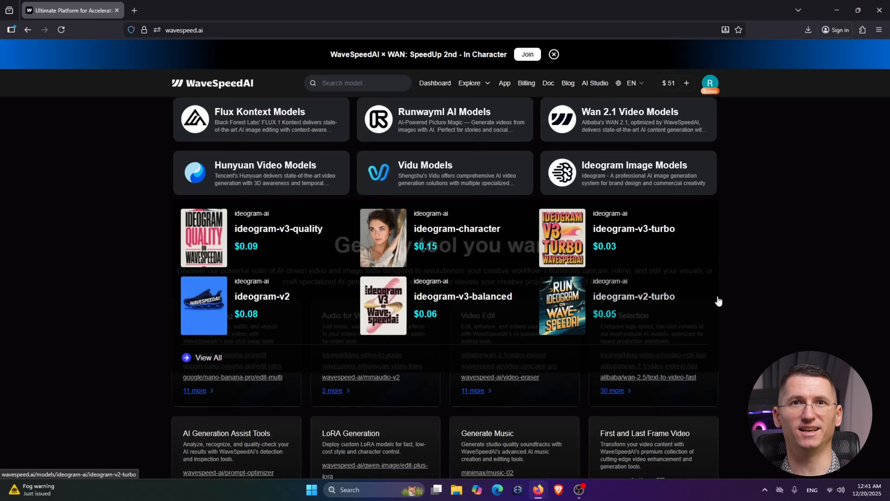
pyautogui.scroll(-3)
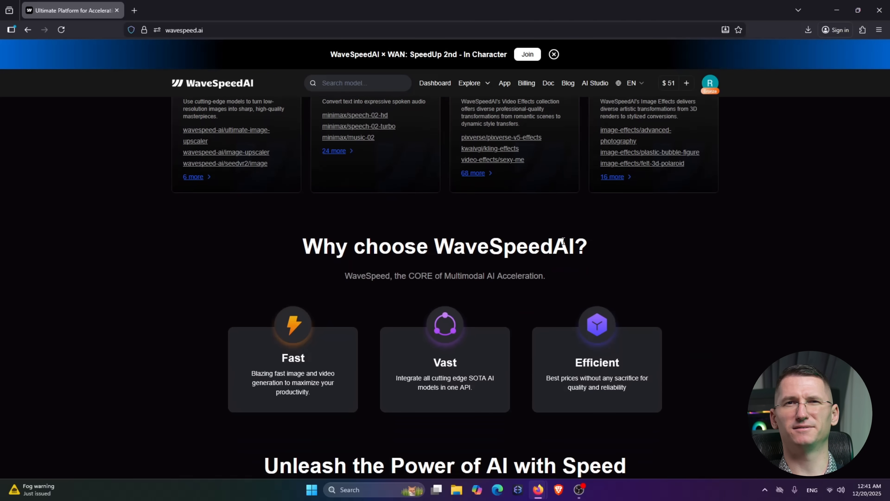
pyautogui.scroll(-3)
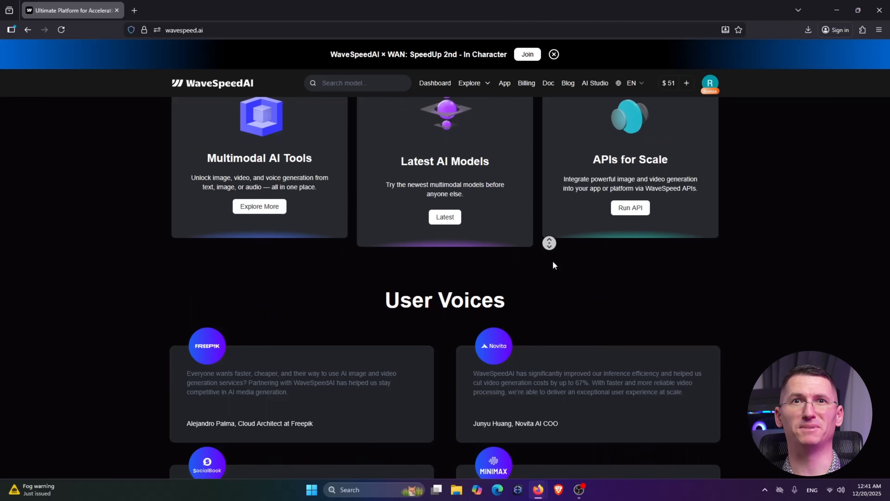
pyautogui.scroll(-3)
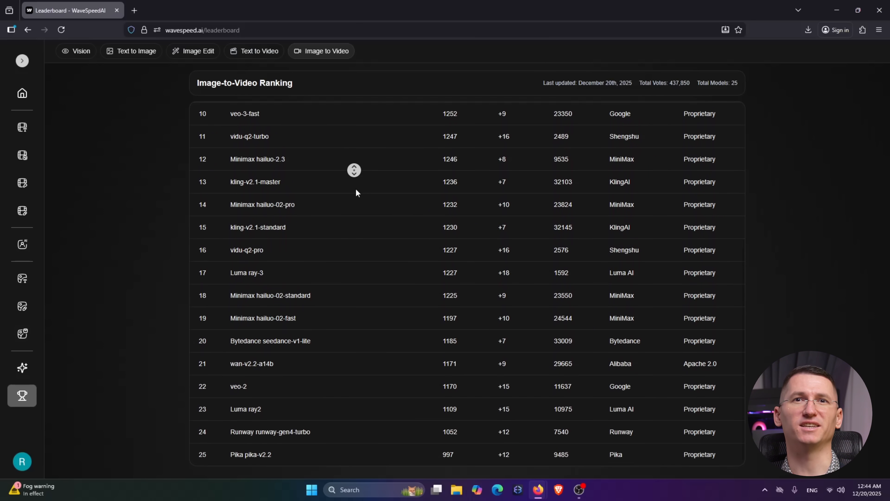
# Go back twice from the Leaderboard through the Image Edit studio to Explore Models.
pyautogui.click(27, 30)
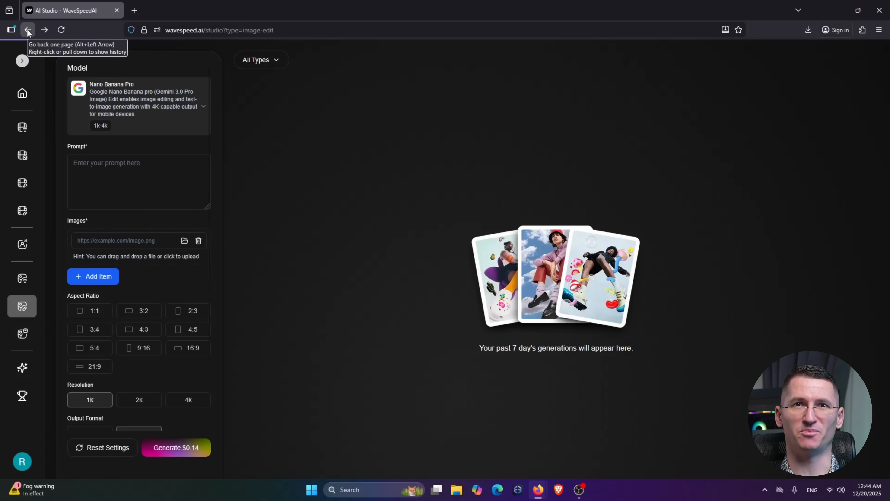
pyautogui.click(28, 30)
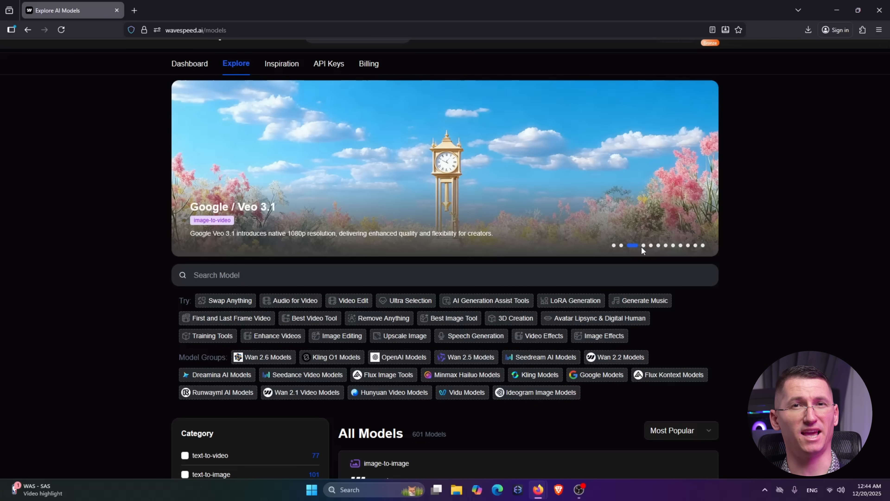
pyautogui.click(658, 246)
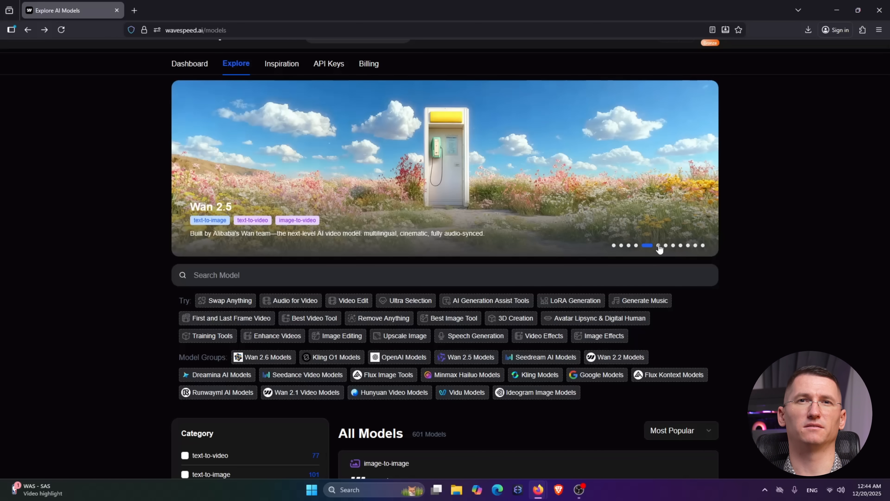
pyautogui.click(660, 245)
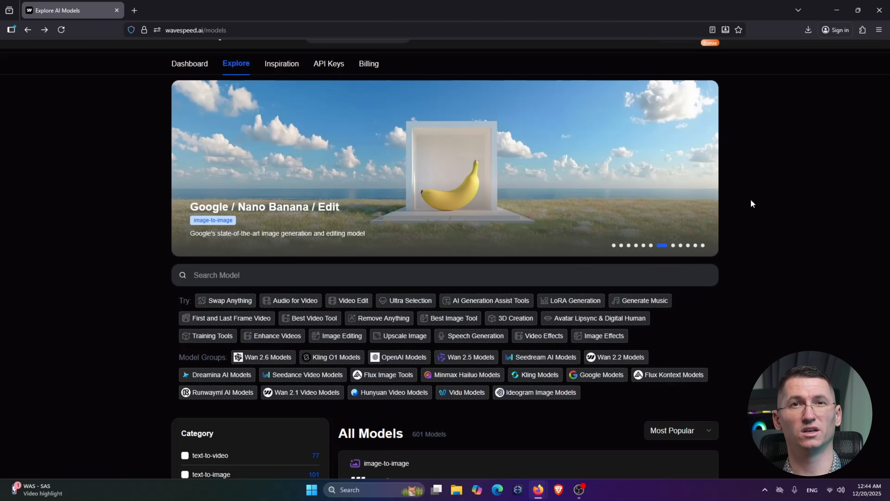
pyautogui.click(668, 245)
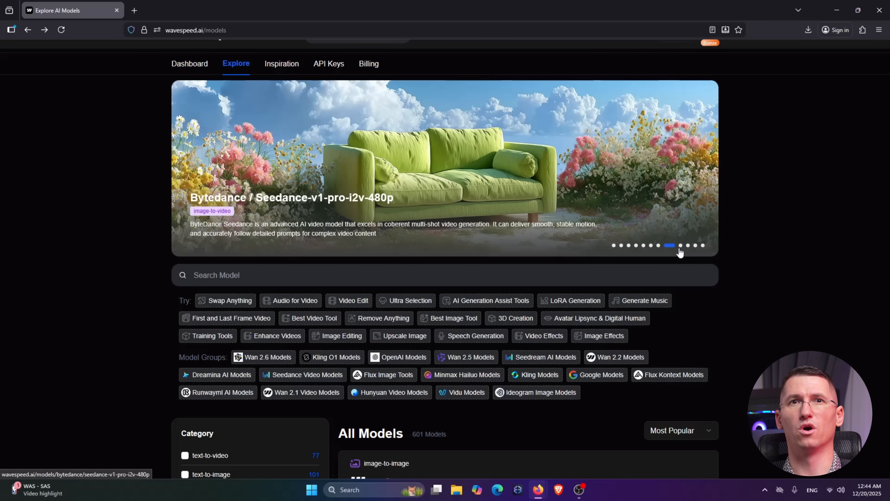
pyautogui.click(687, 245)
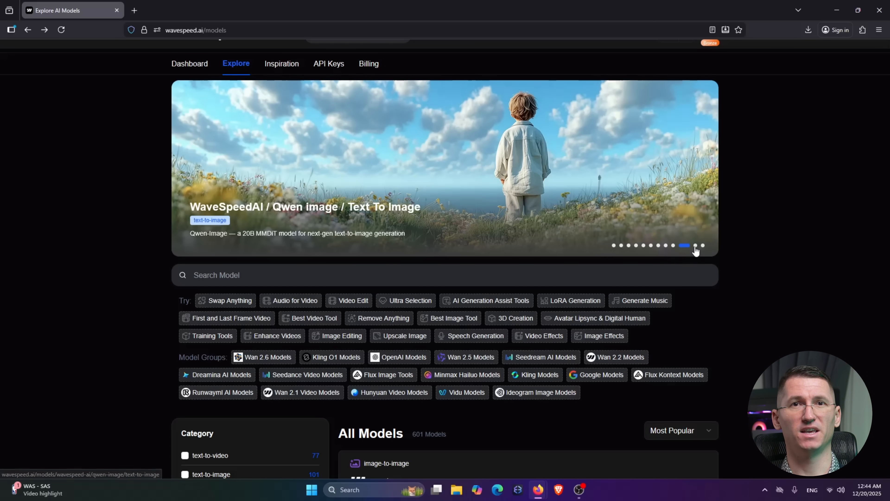
pyautogui.scroll(-3)
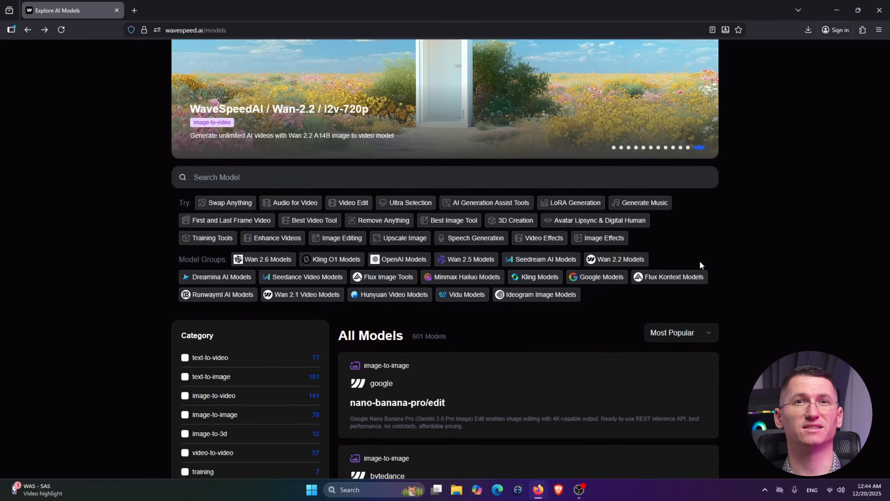
pyautogui.scroll(-3)
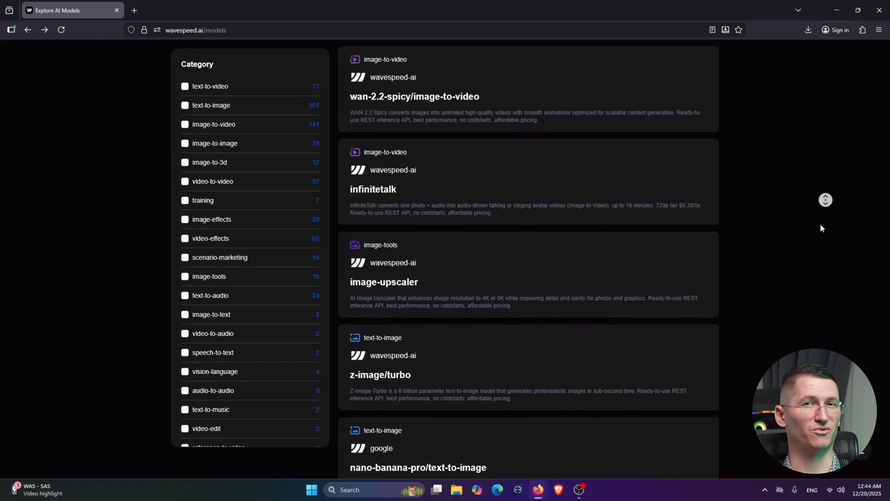
pyautogui.scroll(-3)
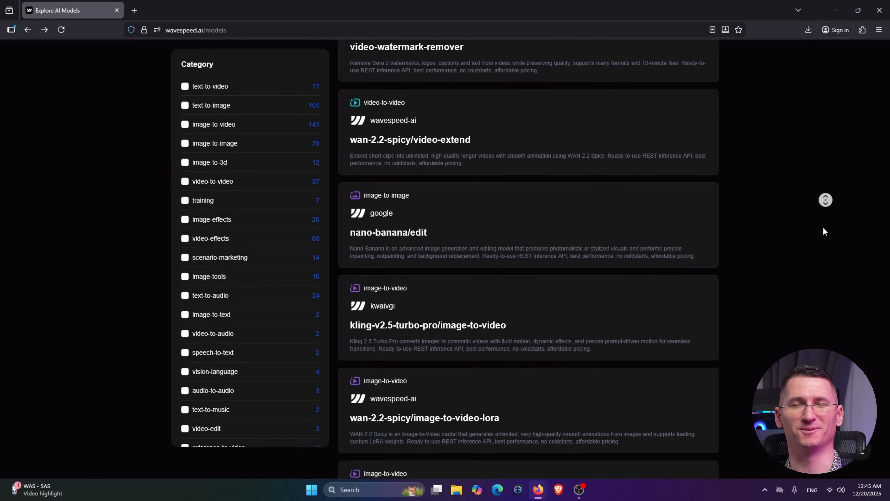
pyautogui.scroll(-3)
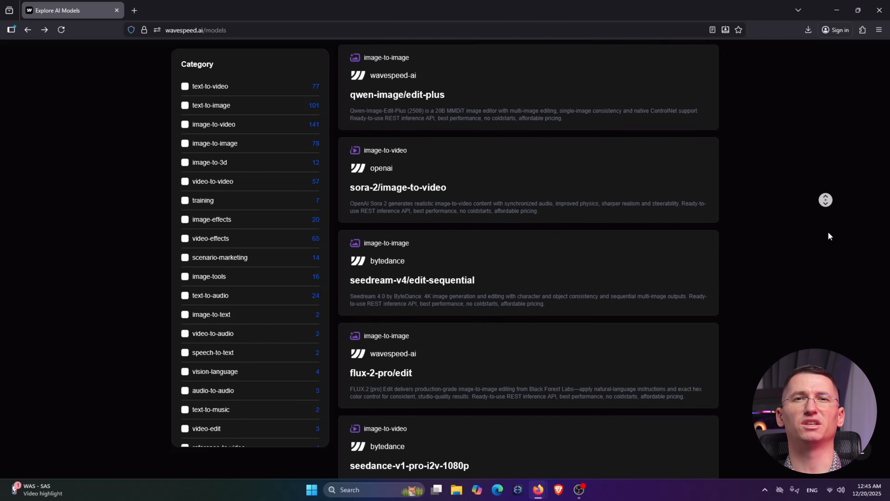
pyautogui.scroll(-3)
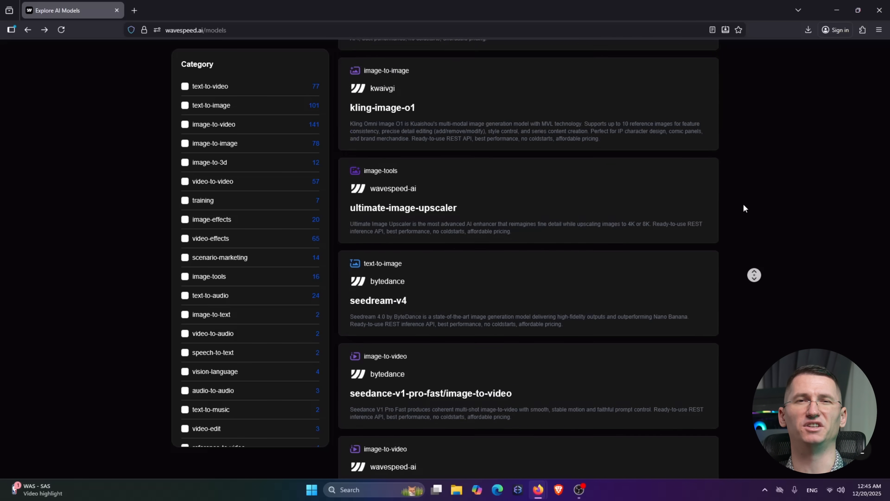
pyautogui.scroll(3)
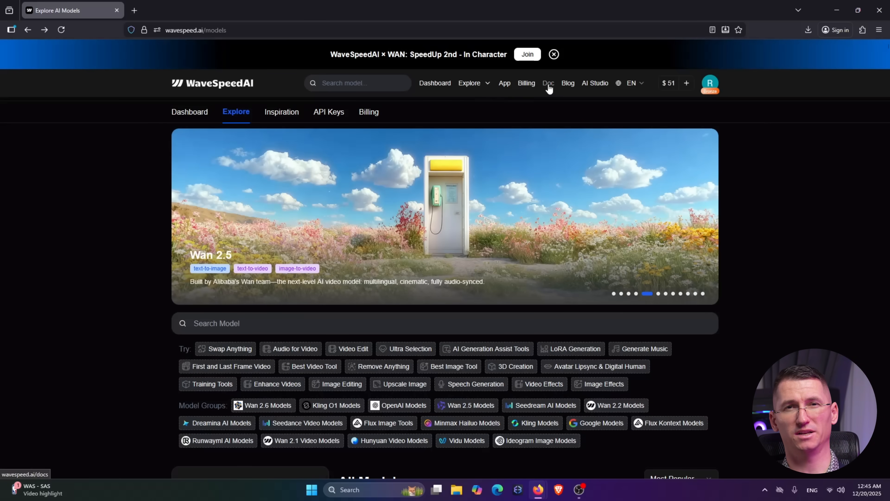
pyautogui.click(547, 83)
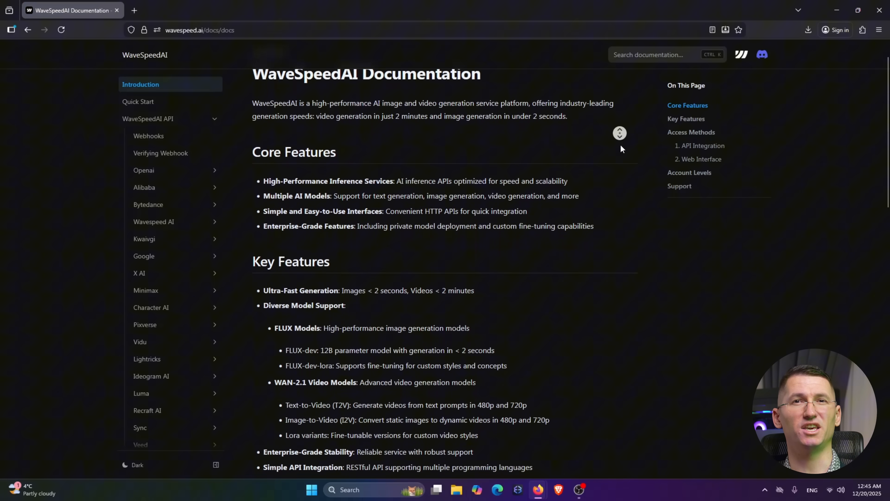
pyautogui.scroll(-3)
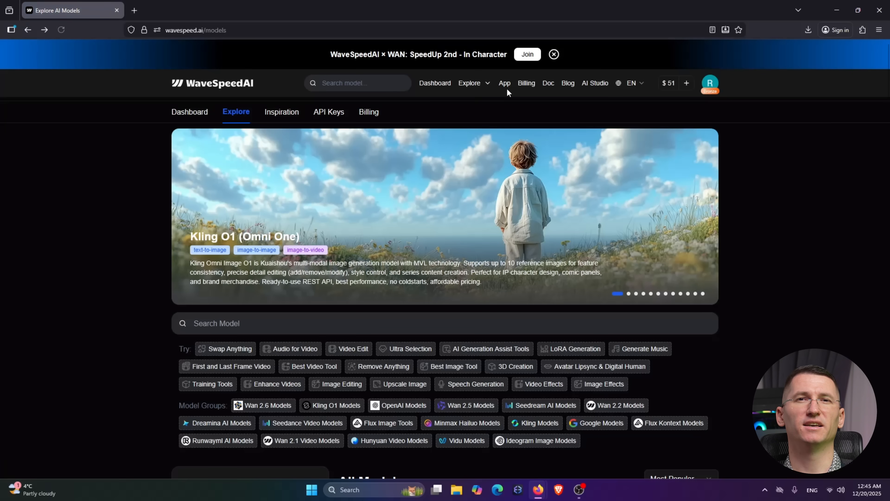
# Visit the blog and scroll through the Seedance 1.5 Pro post's capability examples.
pyautogui.click(567, 83)
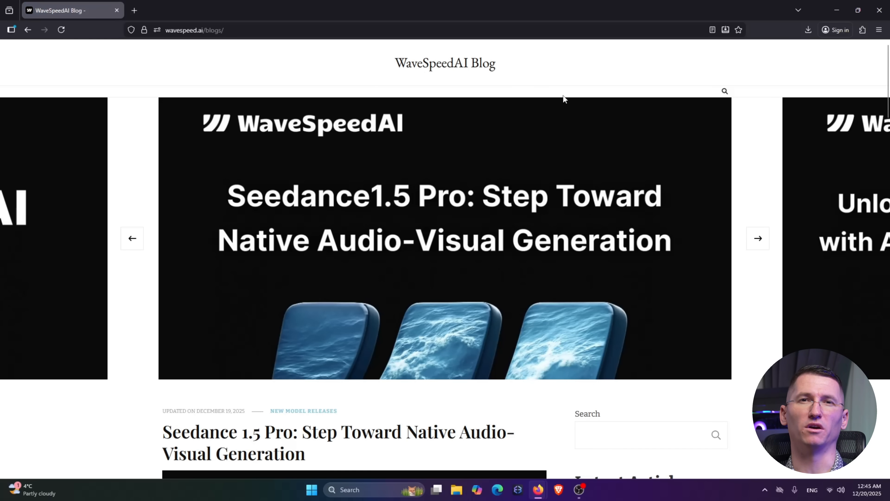
pyautogui.scroll(-3)
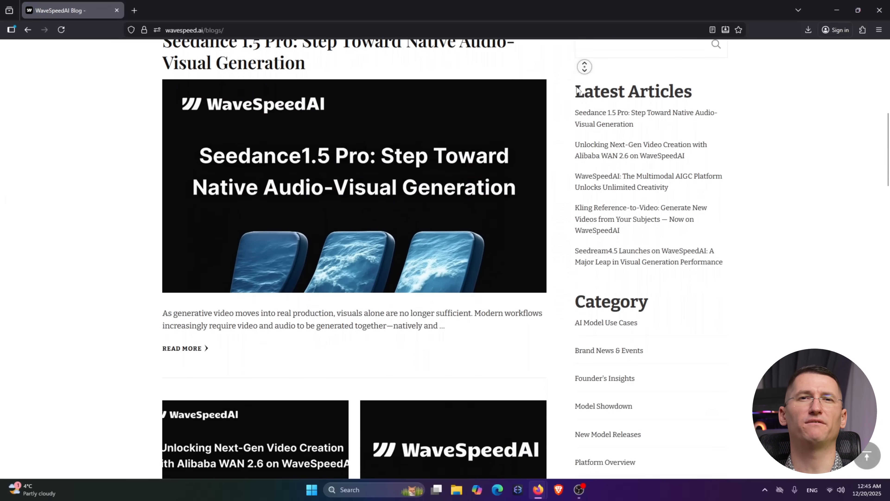
pyautogui.scroll(-3)
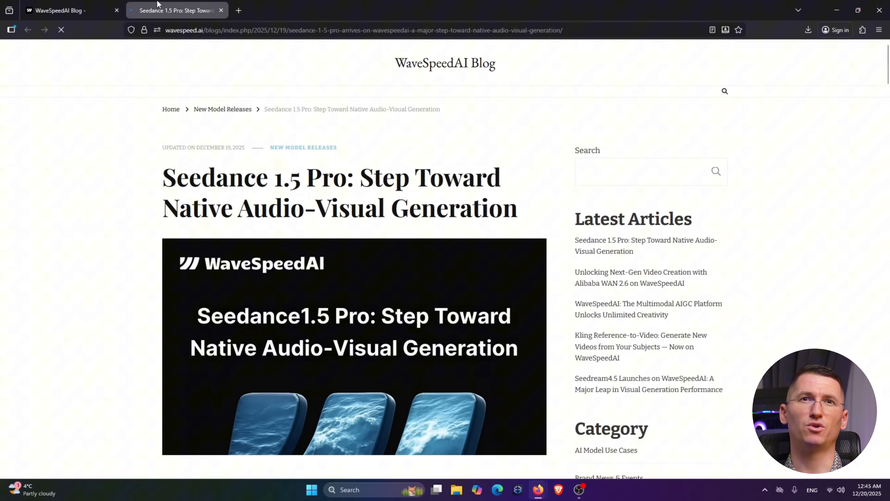
pyautogui.scroll(-3)
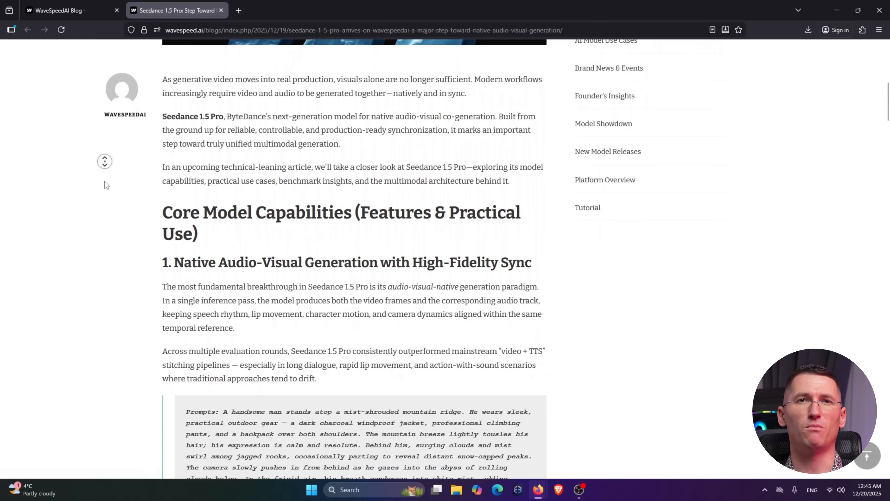
pyautogui.scroll(-3)
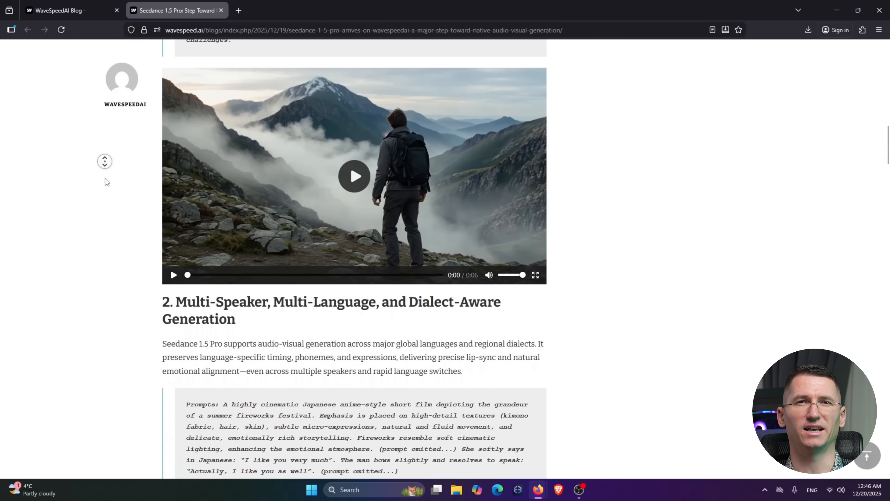
pyautogui.scroll(-3)
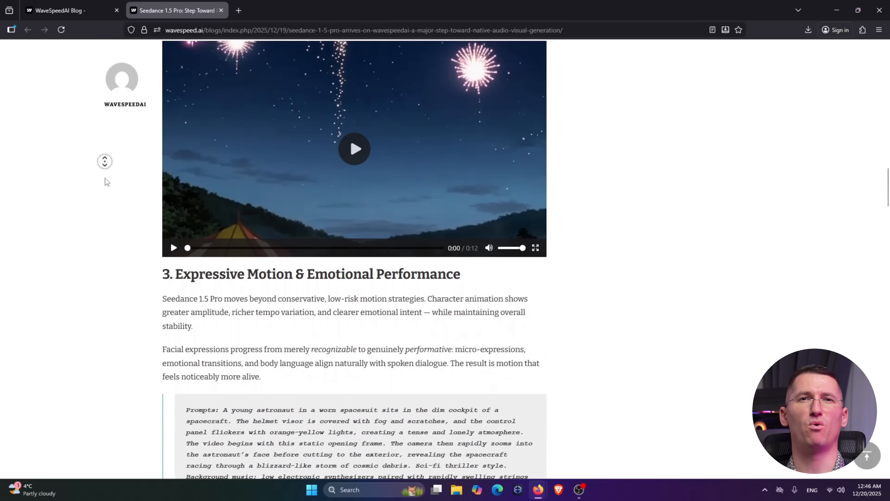
pyautogui.scroll(-3)
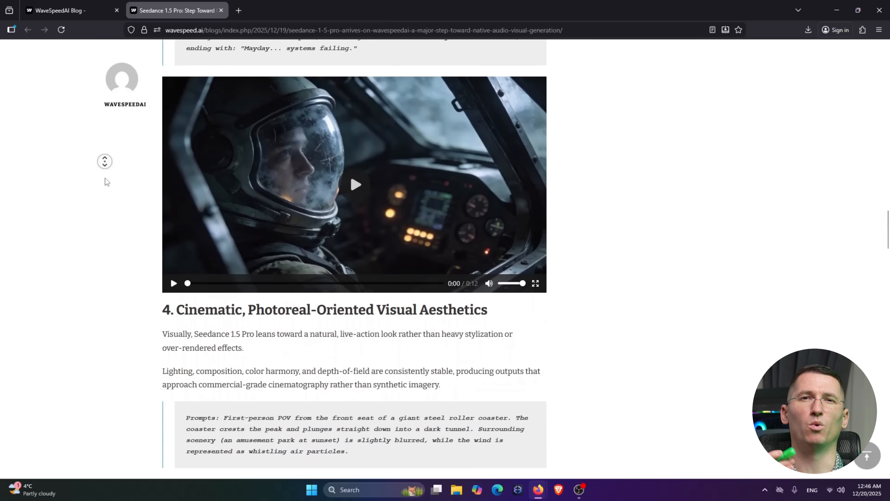
pyautogui.scroll(-3)
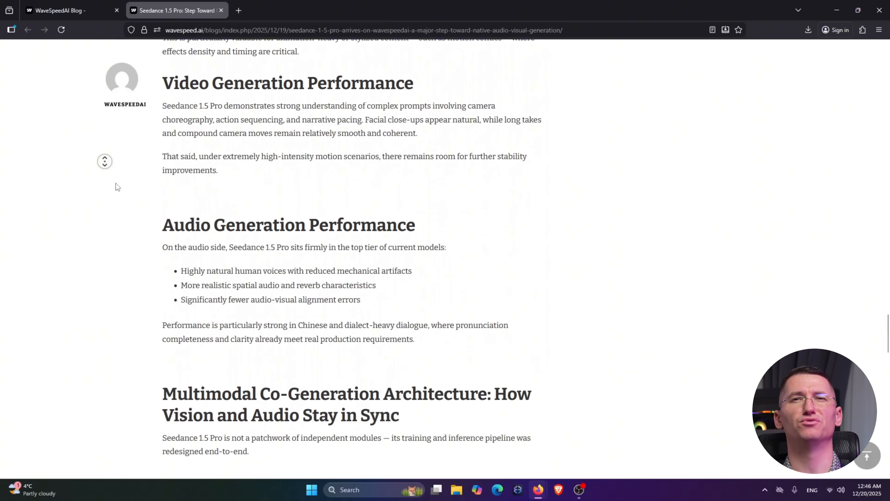
pyautogui.scroll(-3)
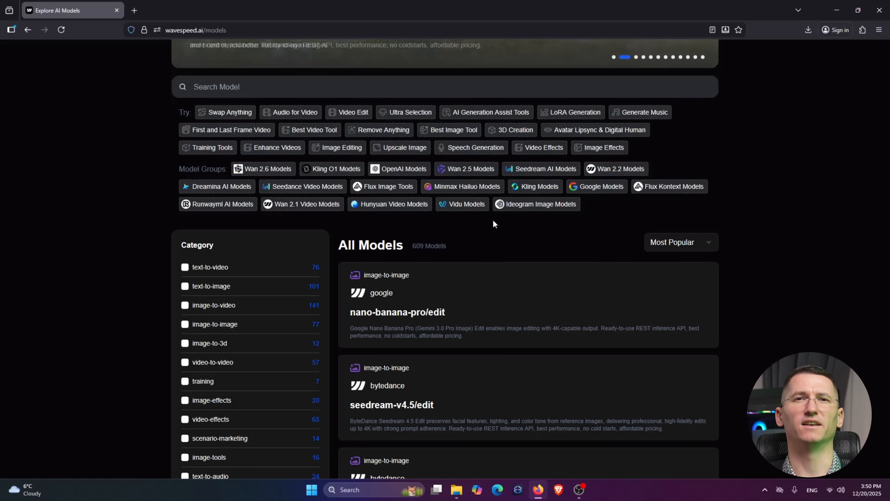
# Filter the Explore catalogue to the image-tools category, leaving 16 models such as upscalers.
pyautogui.scroll(-3)
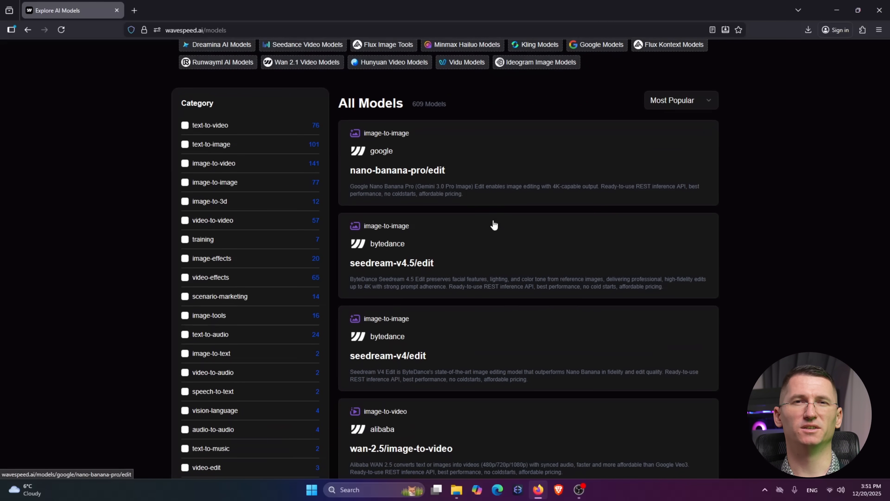
pyautogui.scroll(3)
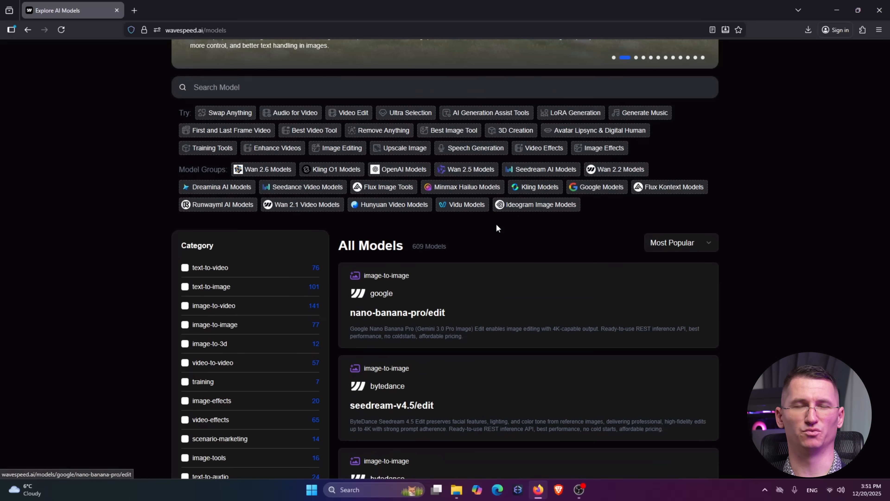
pyautogui.scroll(-3)
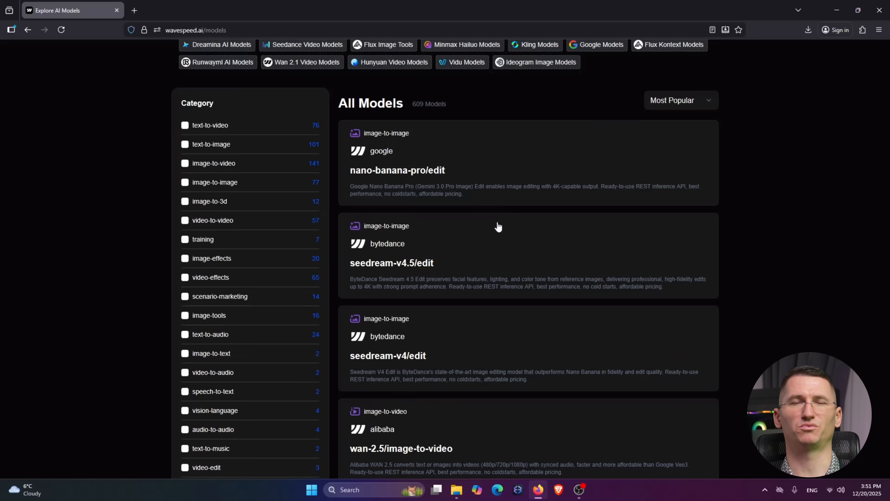
pyautogui.scroll(-3)
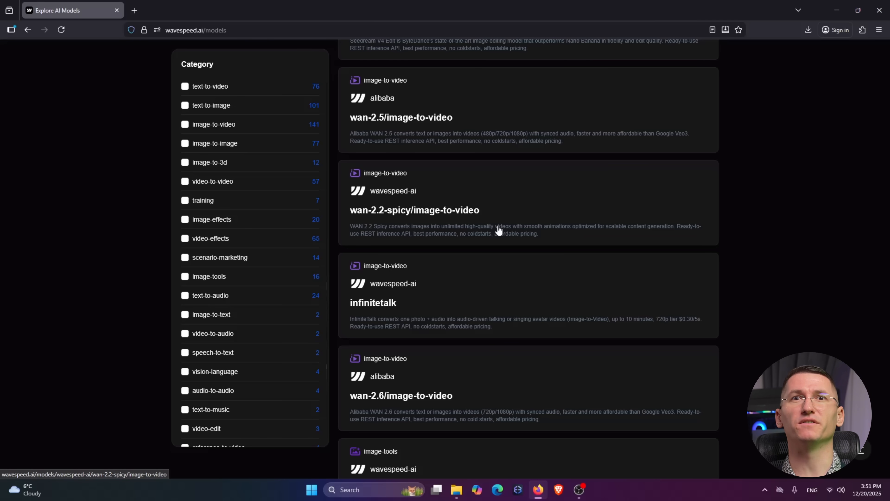
pyautogui.moveTo(151, 279)
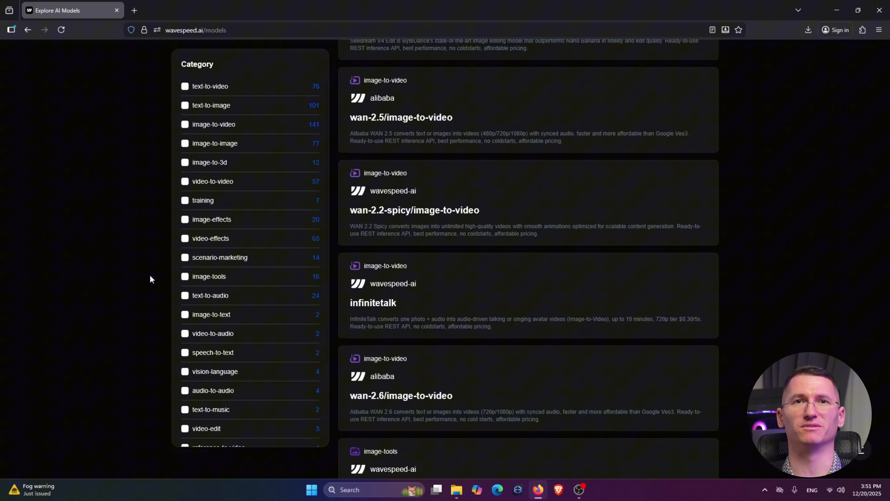
pyautogui.click(185, 311)
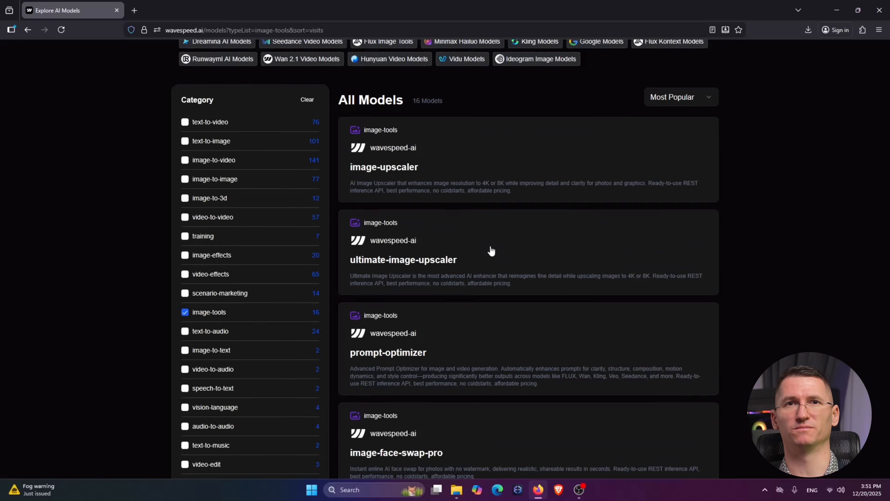
pyautogui.scroll(-3)
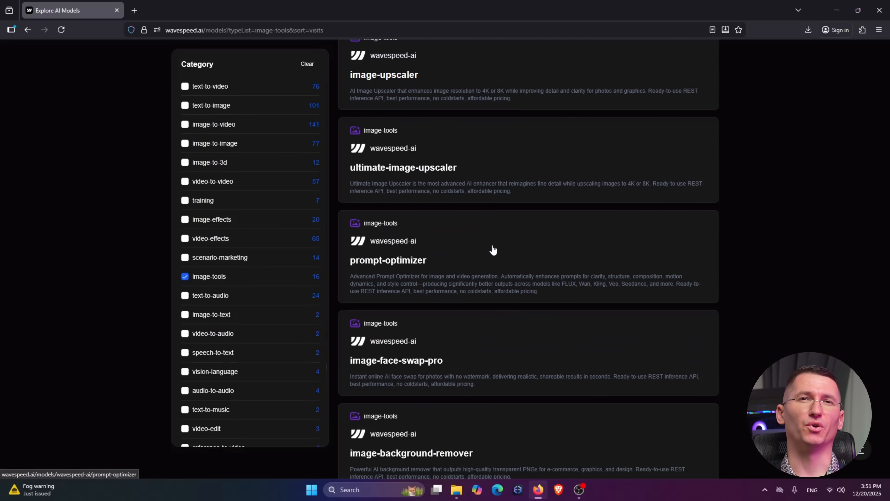
pyautogui.moveTo(419, 263)
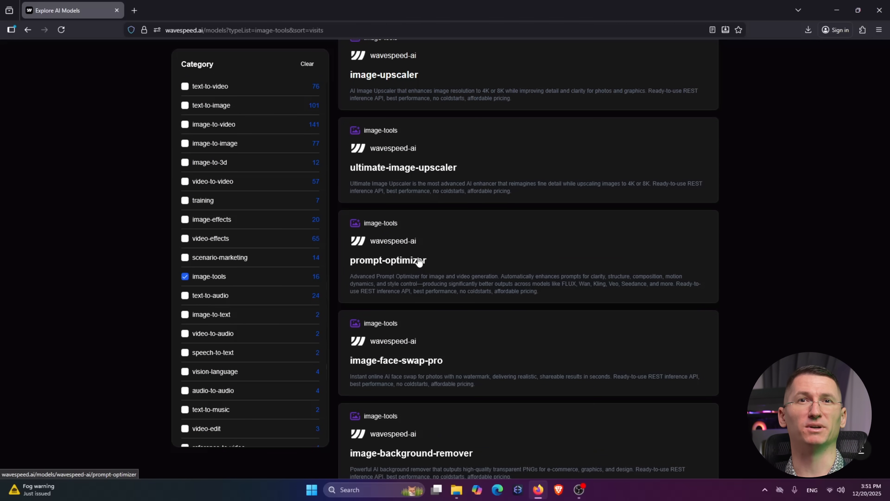
# Load a screenshot into prompt-optimizer with a prompt to make it look more cool so people click on it.
pyautogui.click(387, 260)
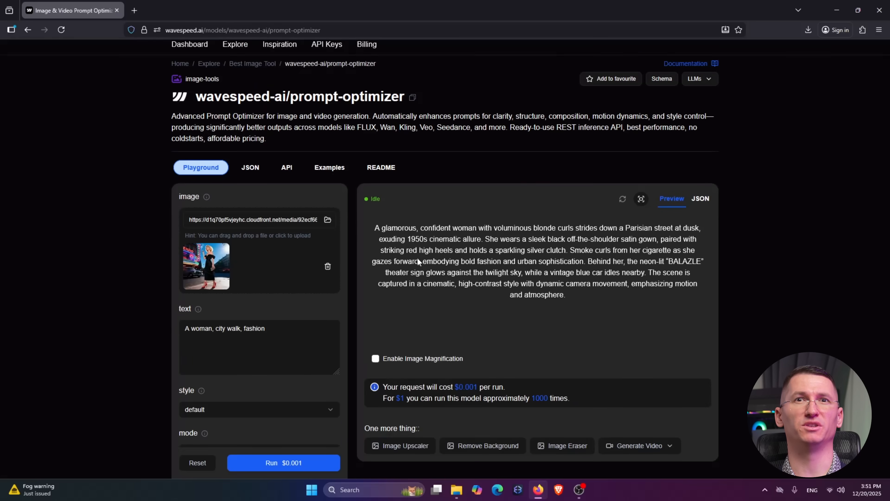
pyautogui.scroll(-3)
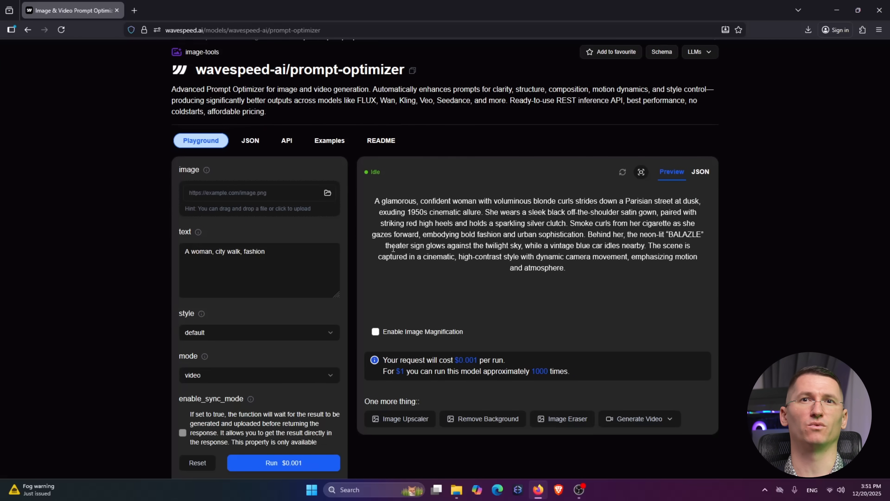
pyautogui.click(455, 489)
pyautogui.write('Make it')
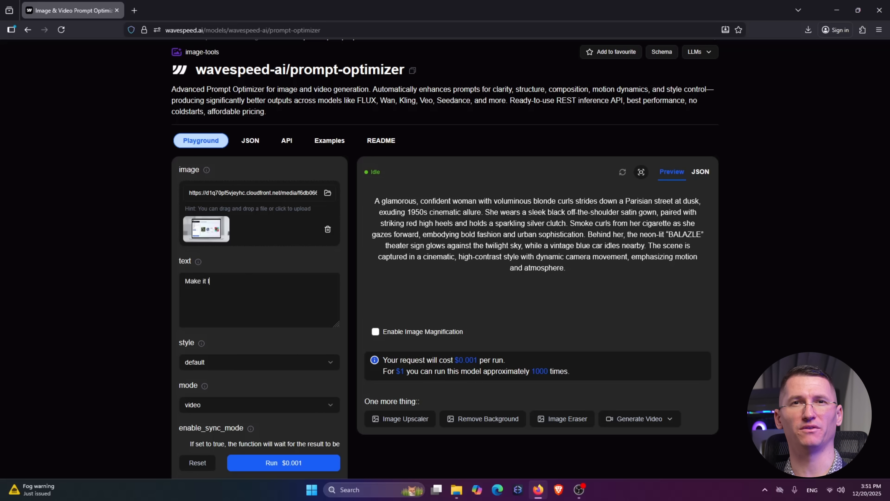
pyautogui.write('ook more cool, I want pe')
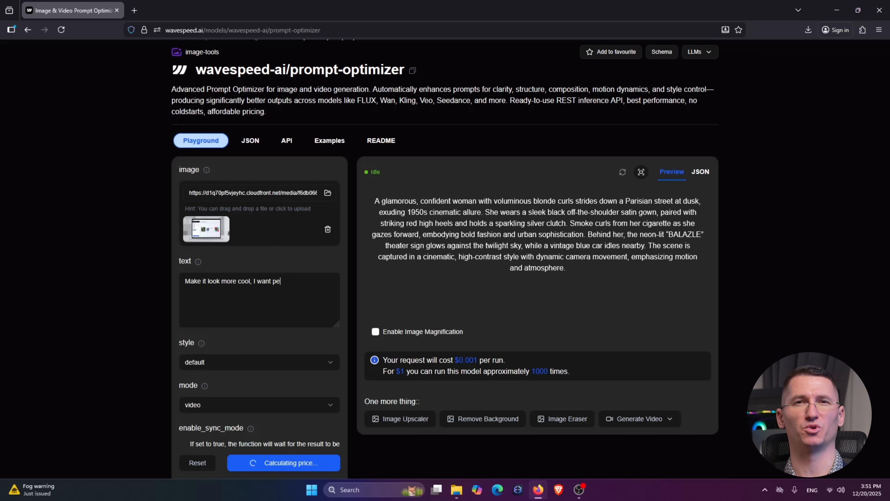
pyautogui.write('ople to click on thi')
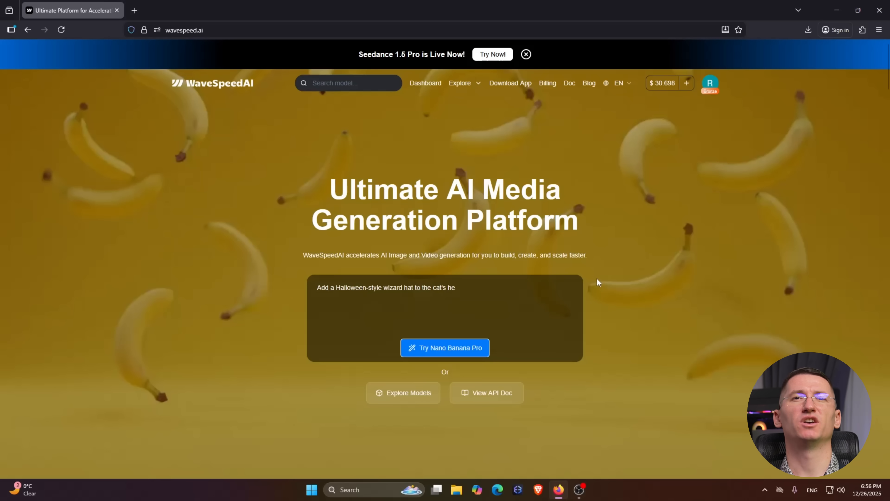
# Skim the Nano Banana Pro edit model page from the homepage, then go to AI Studio home.
pyautogui.click(445, 347)
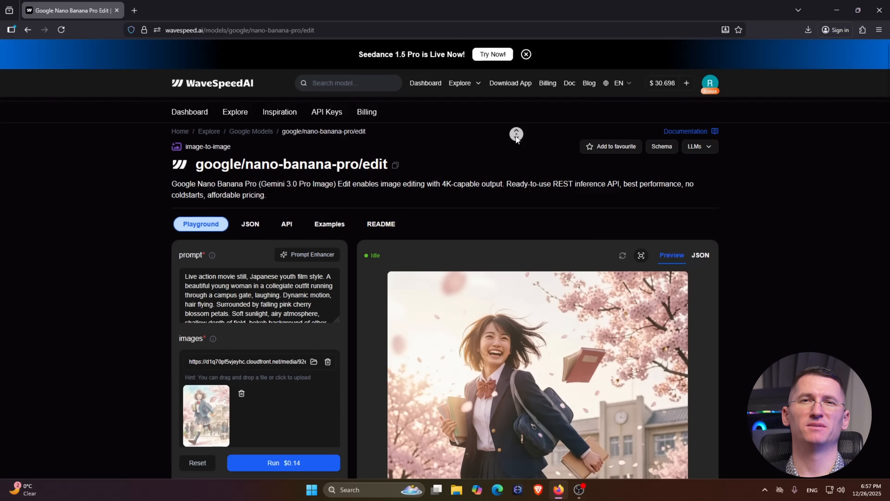
pyautogui.scroll(-3)
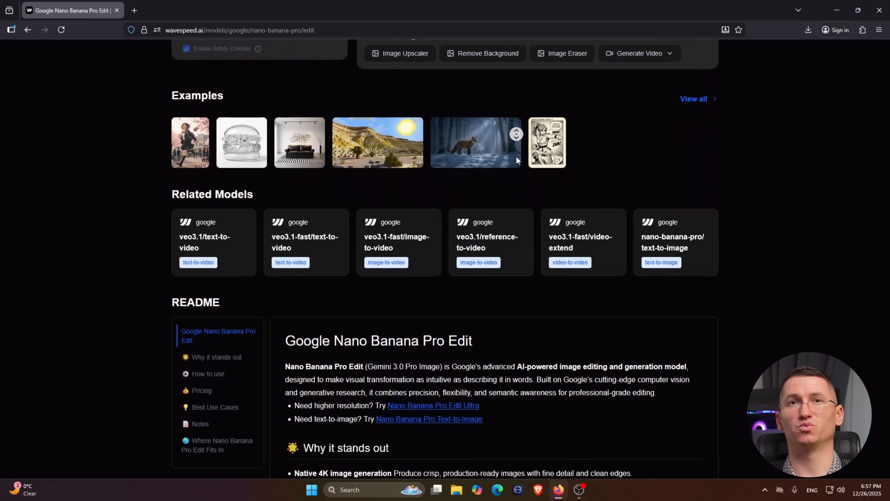
pyautogui.scroll(3)
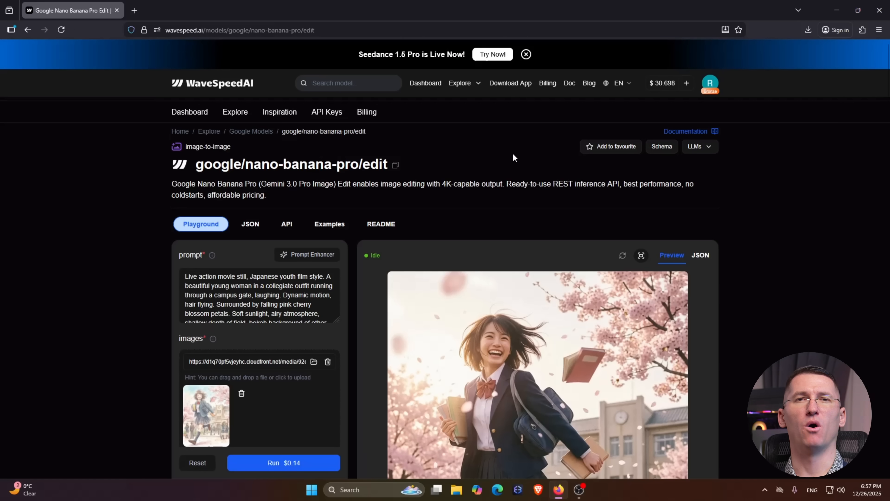
pyautogui.moveTo(487, 93)
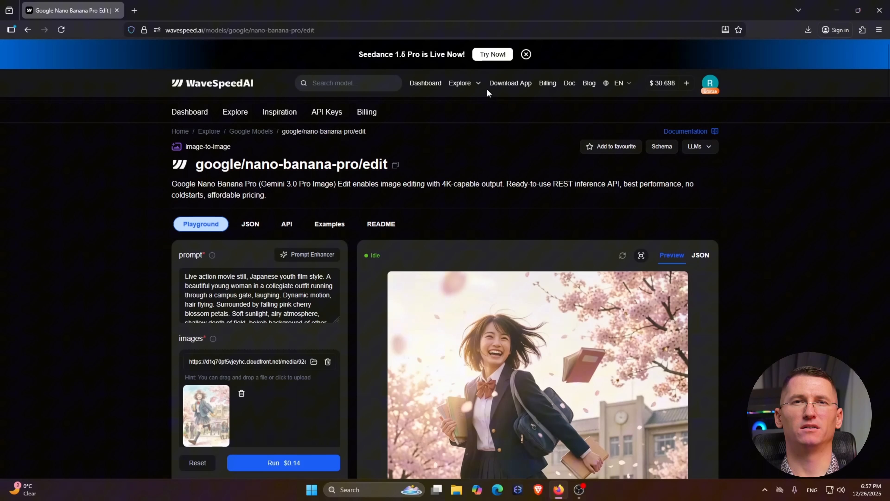
pyautogui.click(212, 83)
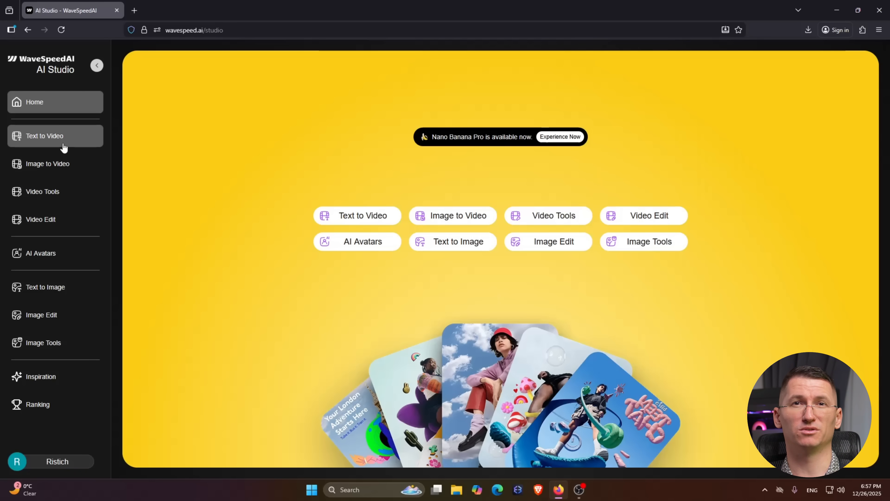
pyautogui.click(48, 163)
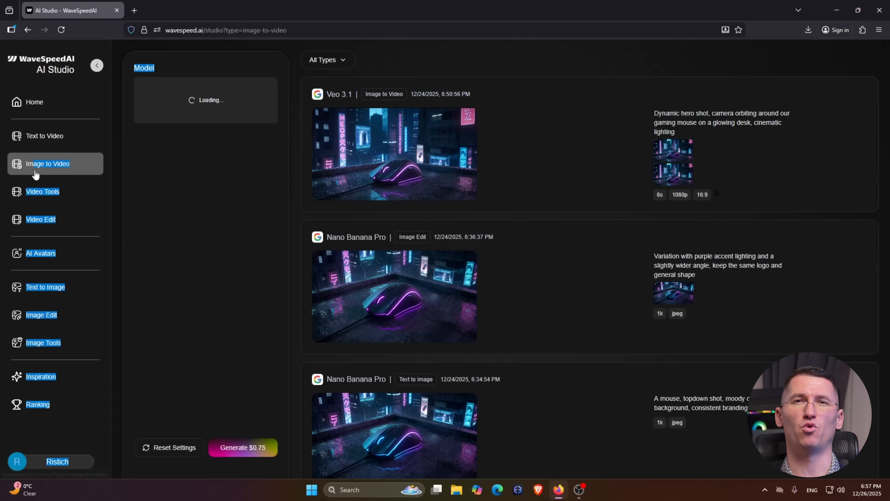
pyautogui.click(46, 287)
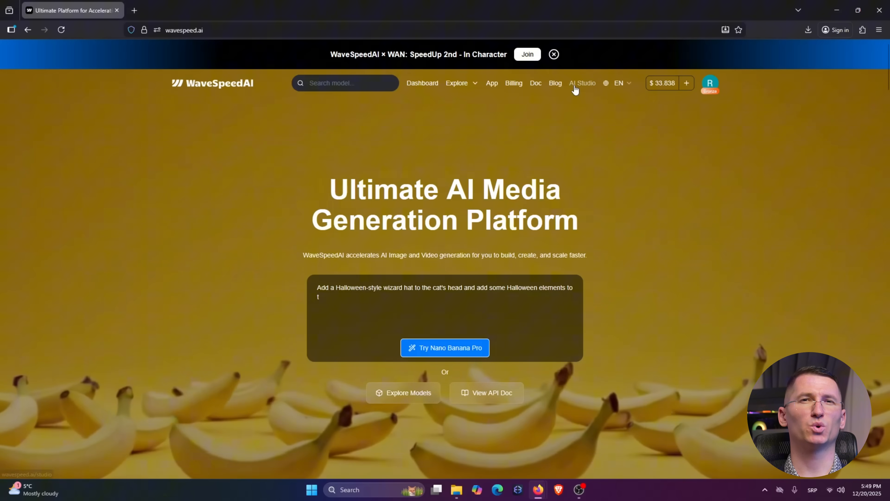
pyautogui.click(582, 83)
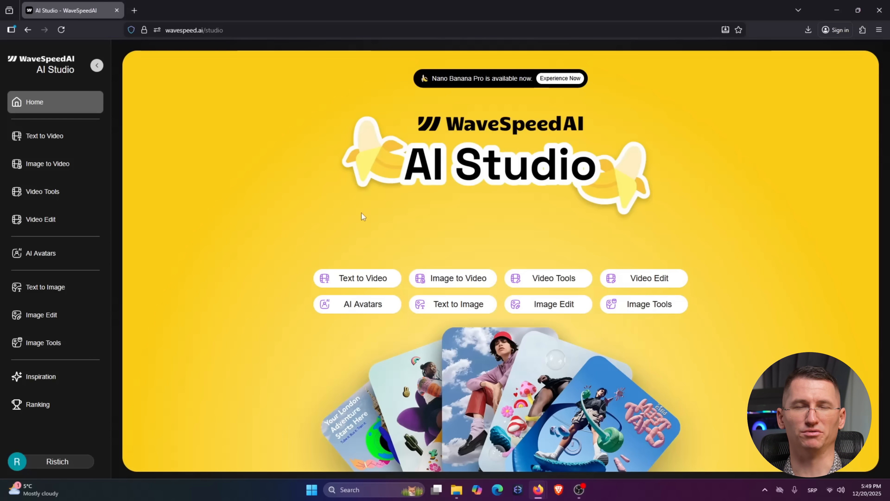
pyautogui.click(45, 136)
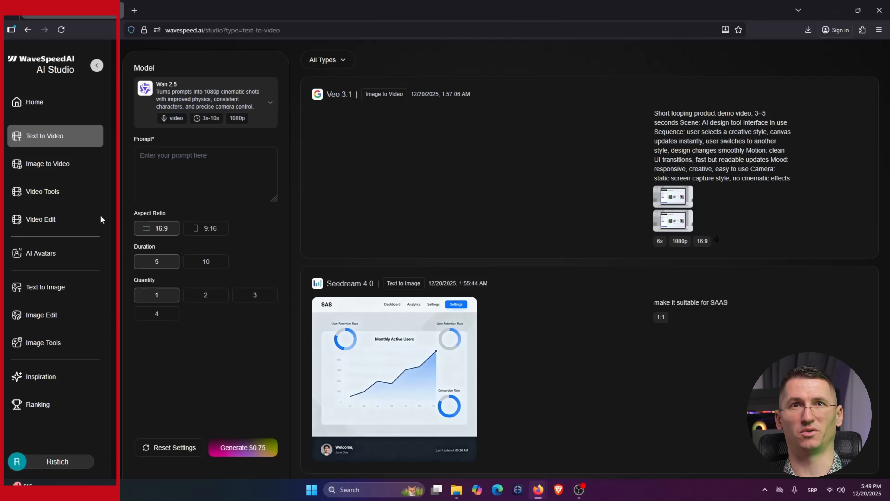
pyautogui.click(47, 163)
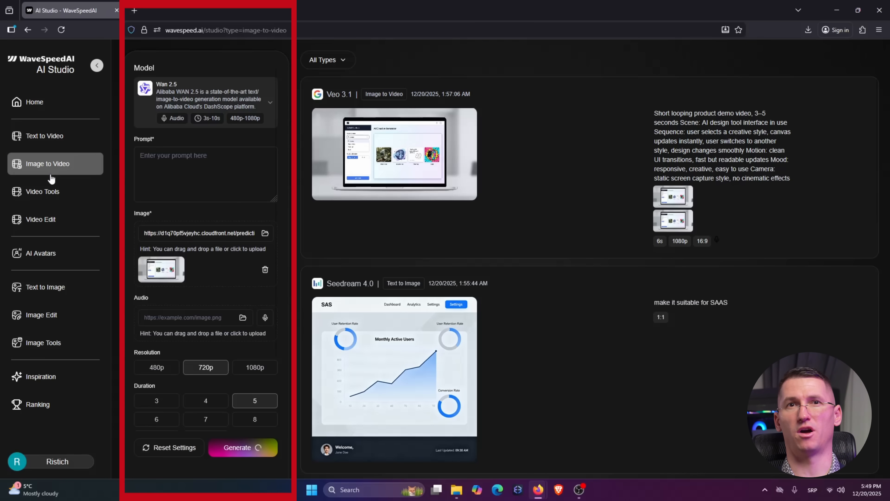
pyautogui.click(42, 191)
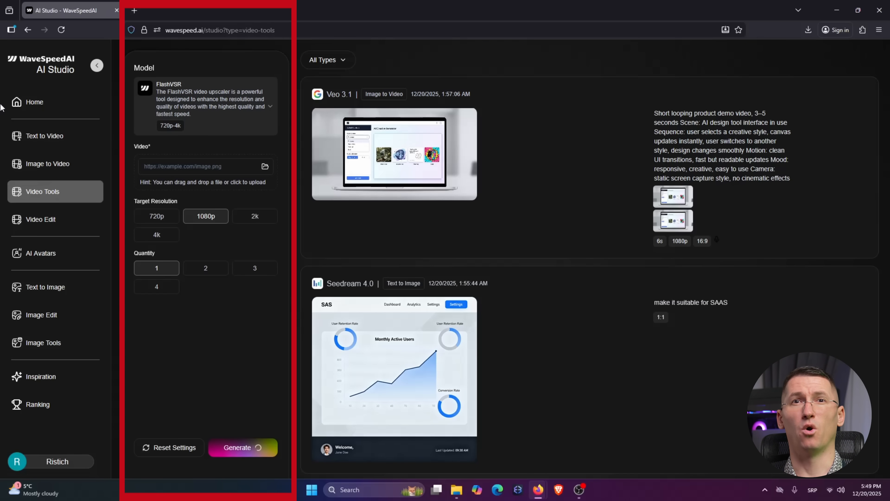
pyautogui.click(40, 219)
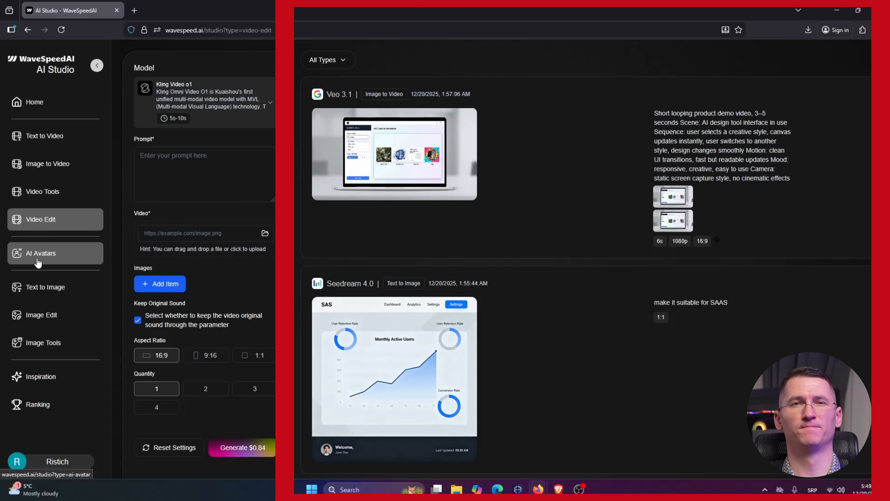
pyautogui.click(45, 286)
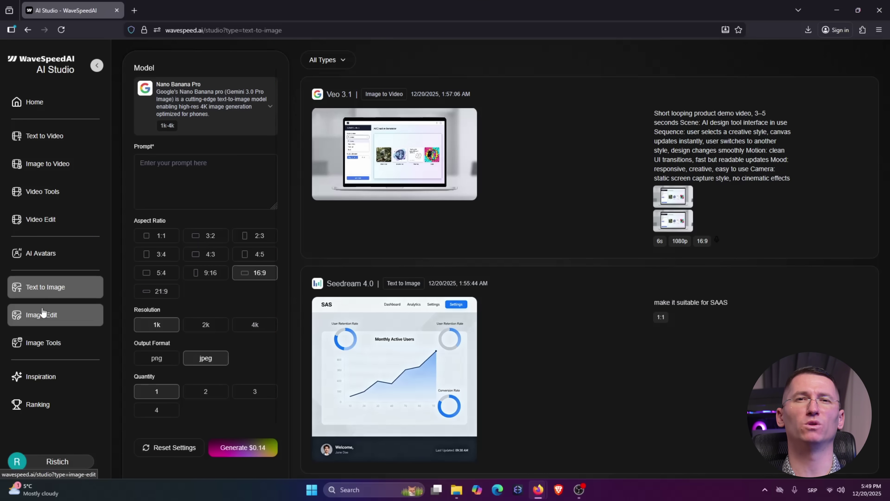
pyautogui.click(41, 314)
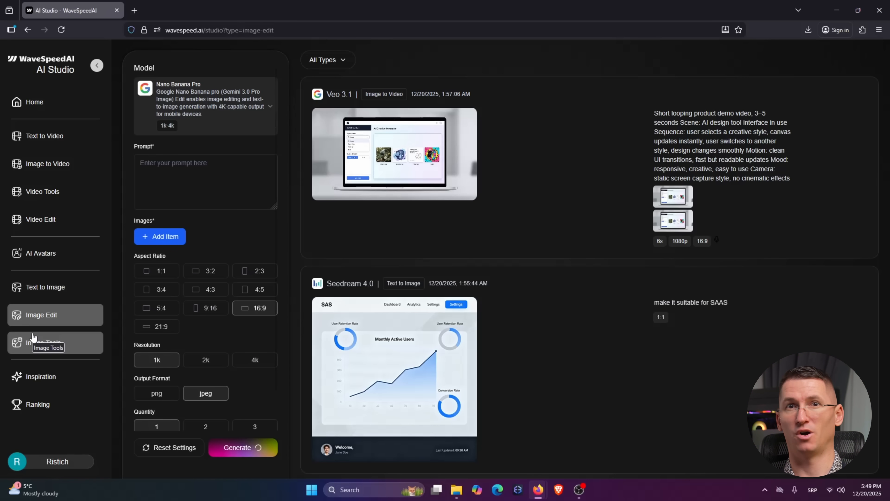
pyautogui.click(42, 342)
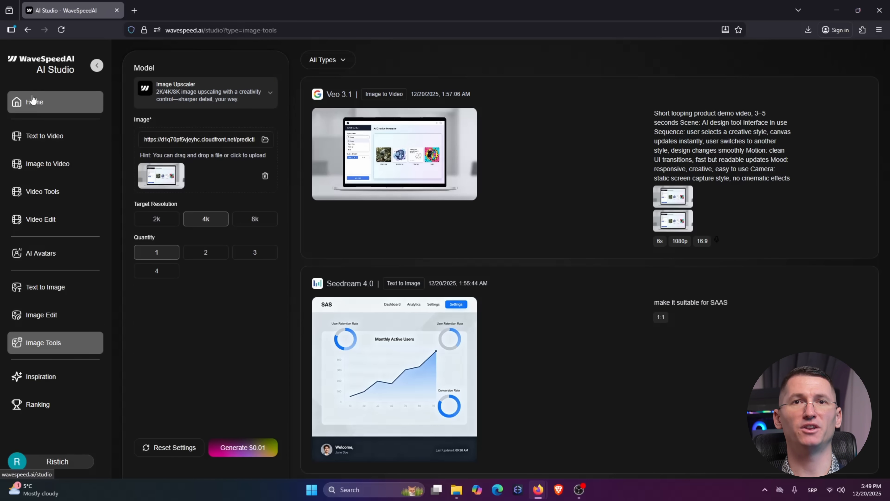
pyautogui.click(33, 101)
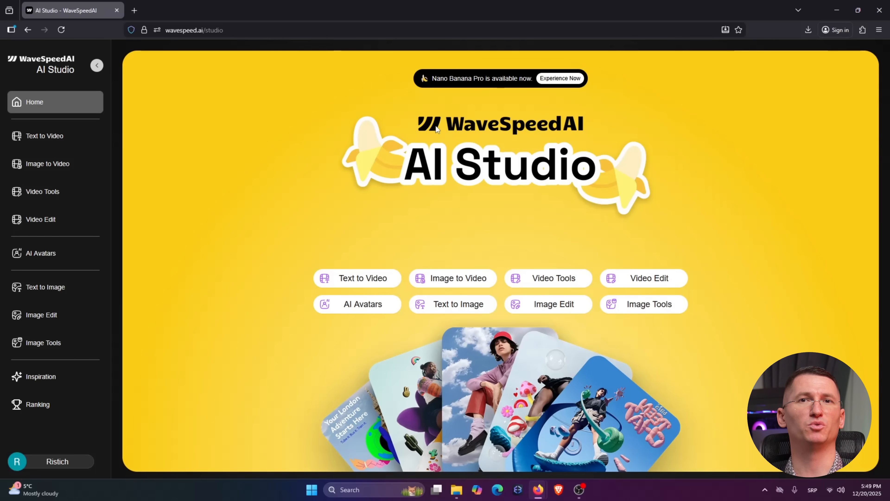
pyautogui.moveTo(677, 405)
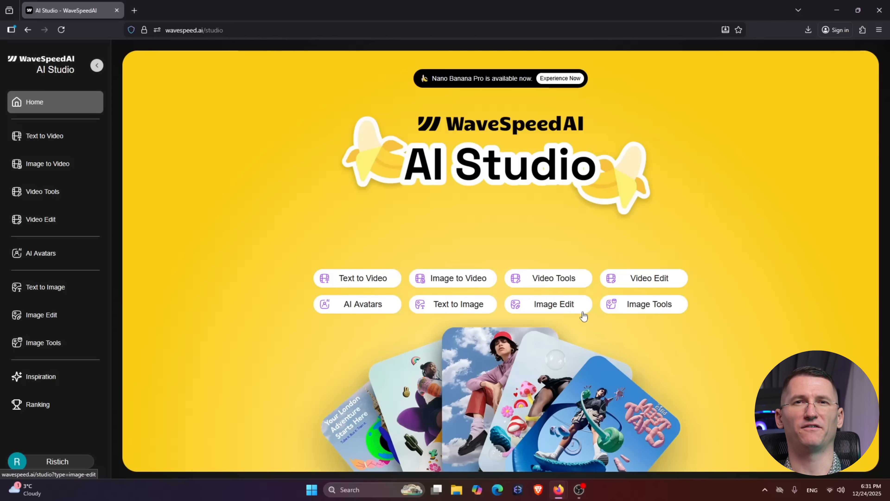
# Generate a Nano Banana Pro image of a wireless gaming mouse on a neon desk with cinematic lighting.
pyautogui.click(45, 286)
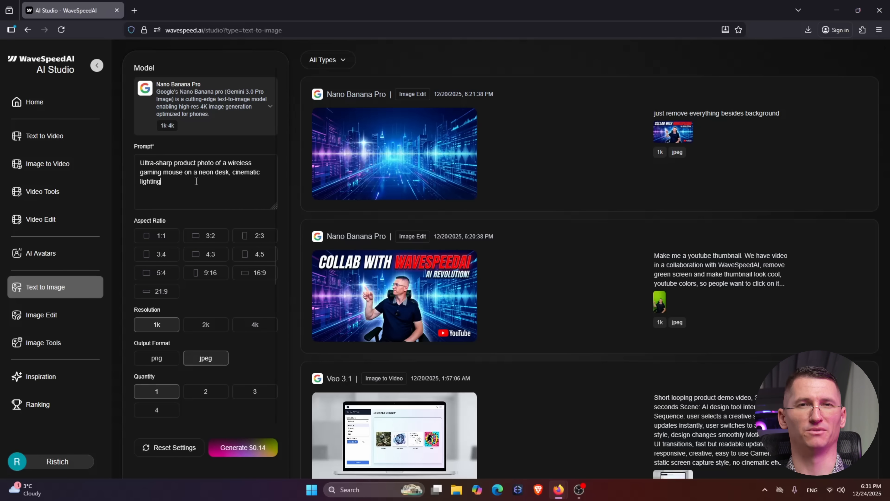
pyautogui.click(242, 448)
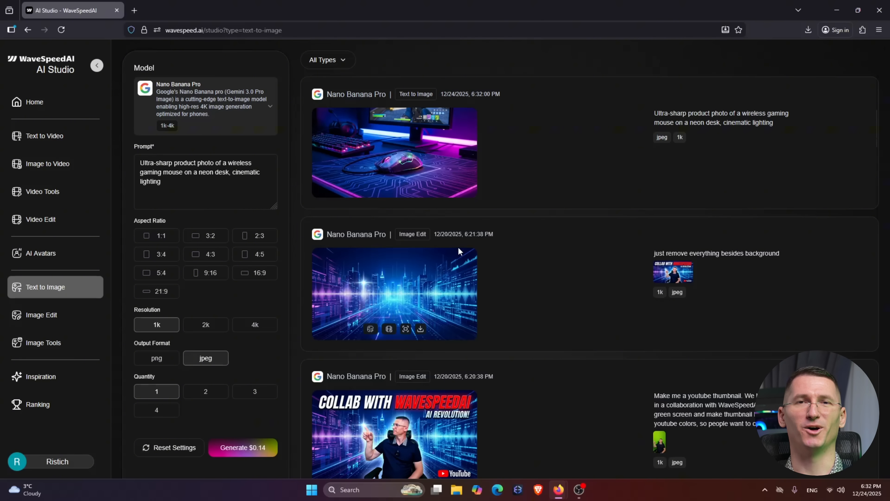
pyautogui.moveTo(594, 395)
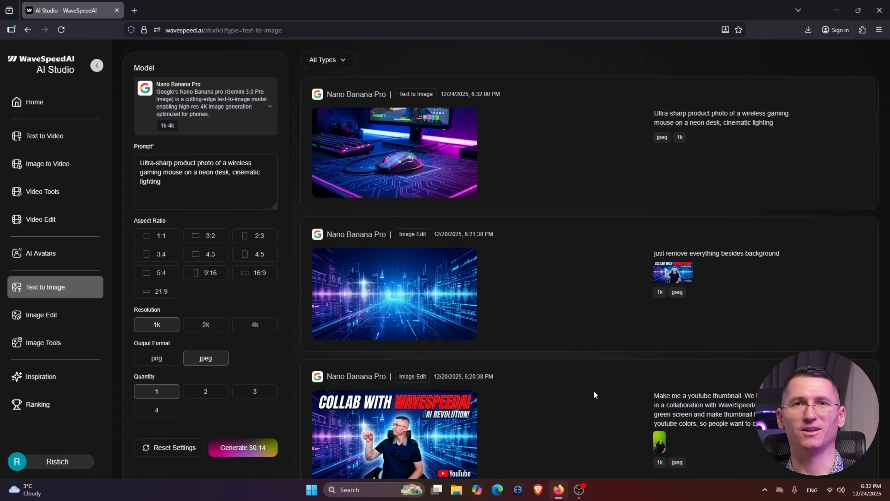
pyautogui.moveTo(558, 489)
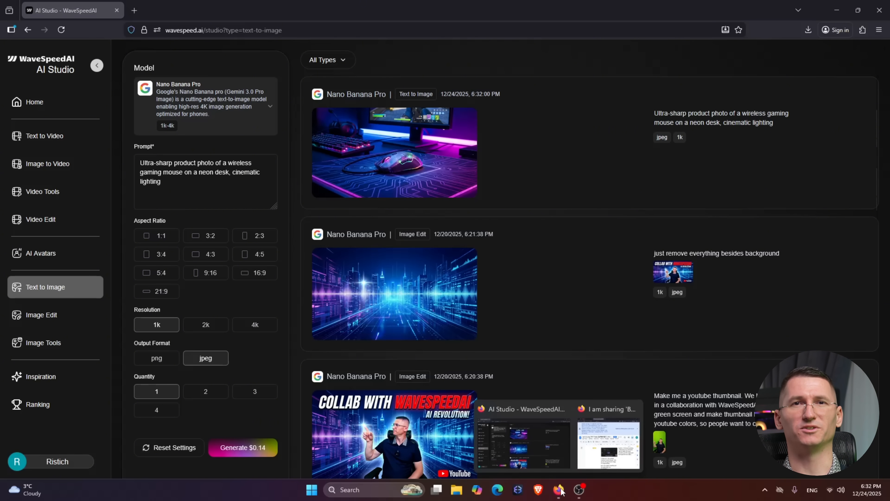
# View the downloaded neon-desk mouse jpg in Windows Photos from the downloads panel, then close it.
pyautogui.click(808, 30)
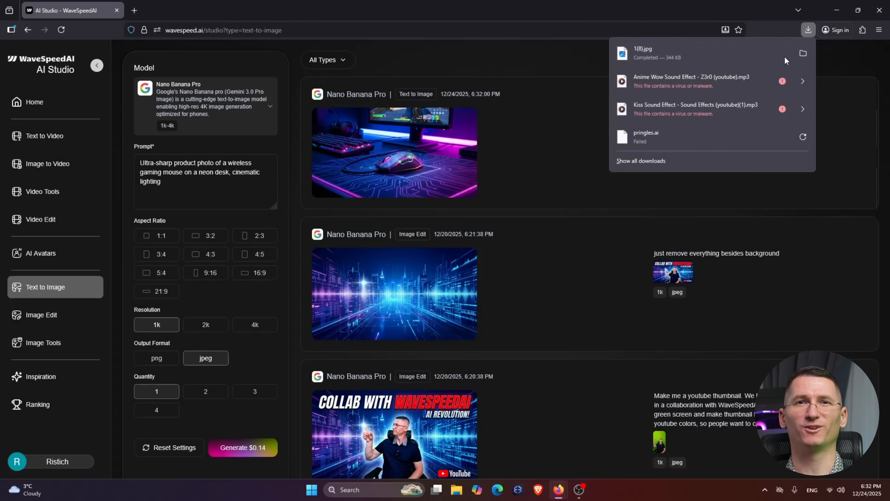
pyautogui.click(590, 137)
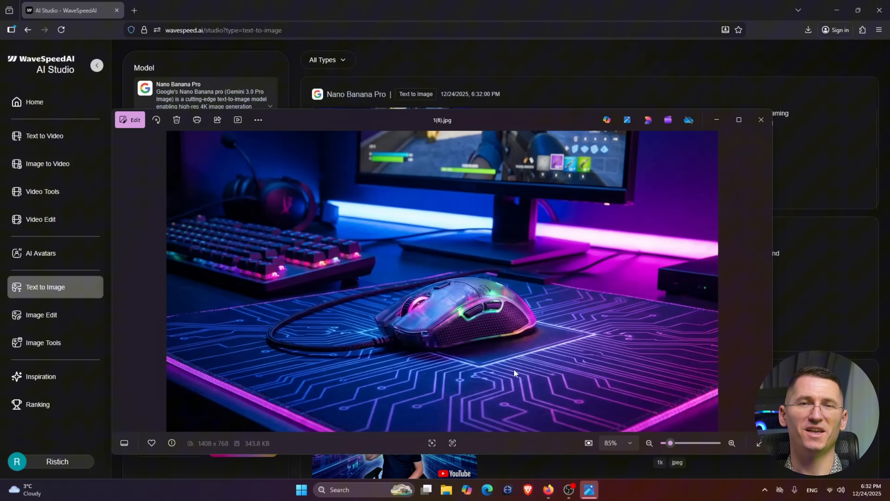
pyautogui.click(761, 120)
pyautogui.write('A mouse, topdown shot, moody cyberpunk city background, consistent branding')
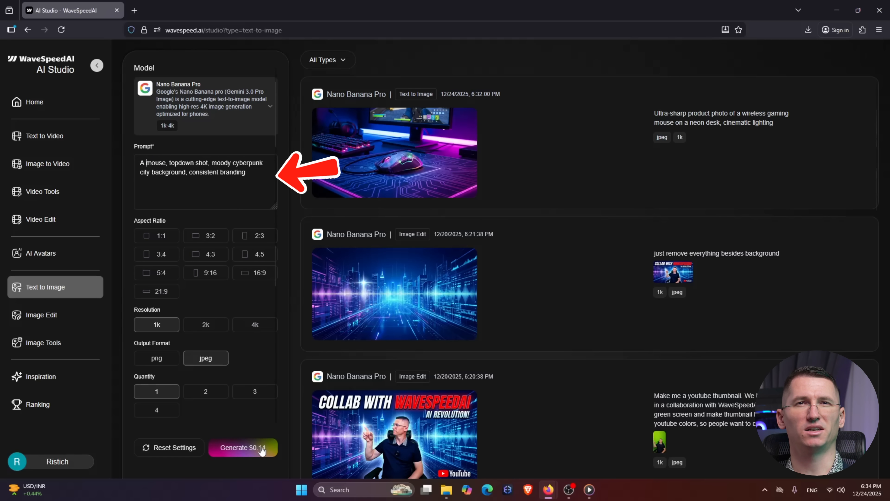
# Generate the top-down cyberpunk-city mouse image and download the new result.
pyautogui.click(242, 446)
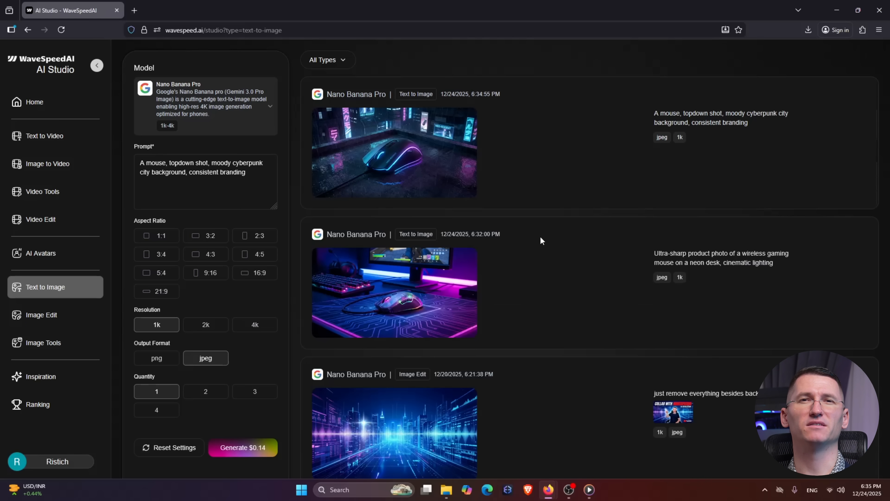
pyautogui.moveTo(423, 195)
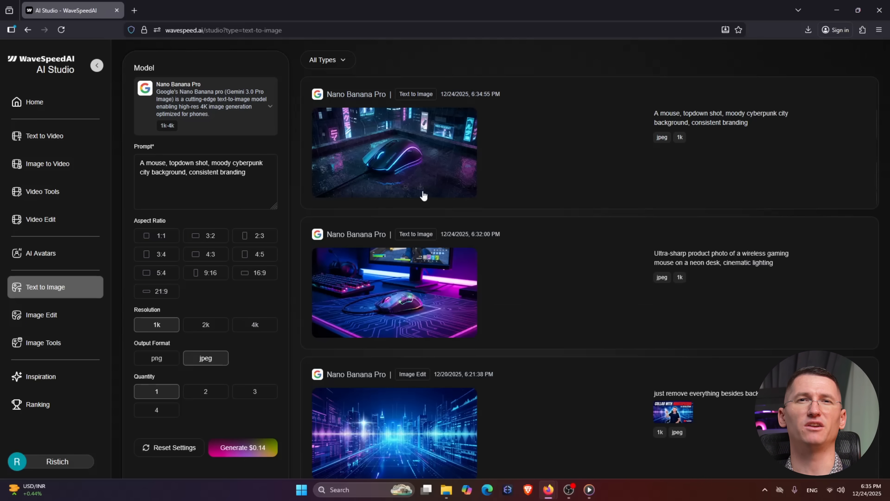
pyautogui.click(809, 29)
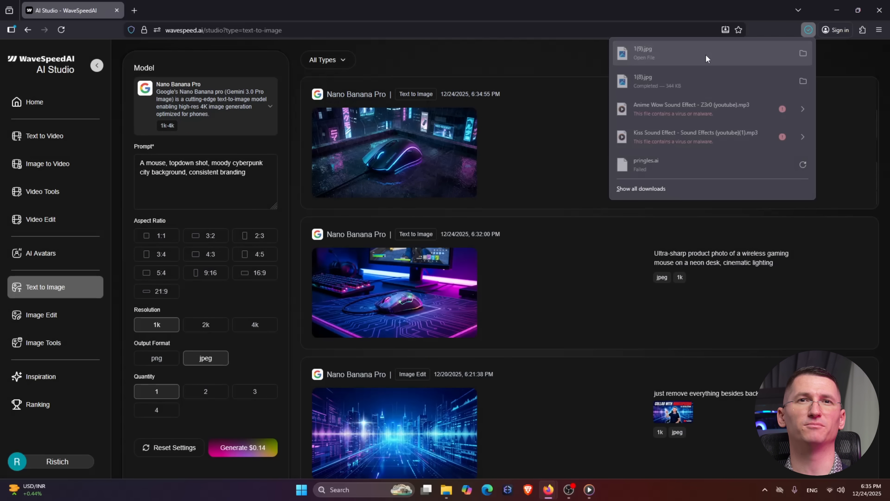
# View the downloaded cyberpunk city mouse image in Photos, then close the viewer.
pyautogui.click(642, 52)
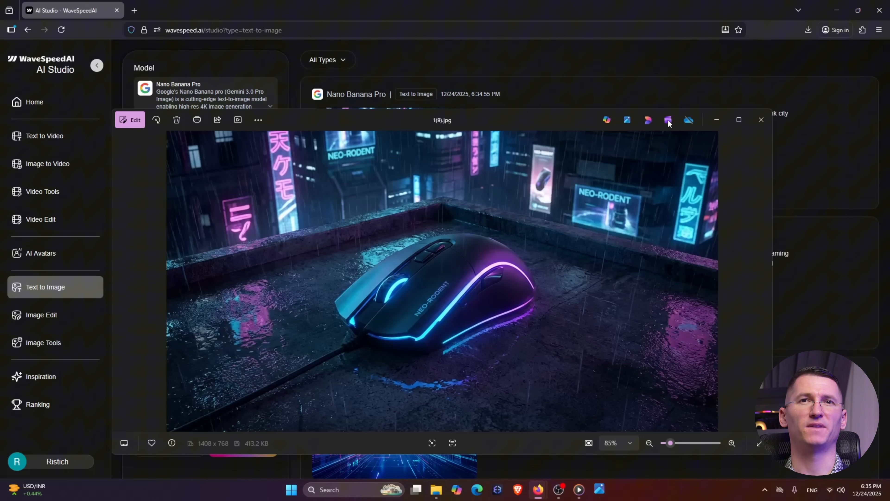
pyautogui.moveTo(761, 120)
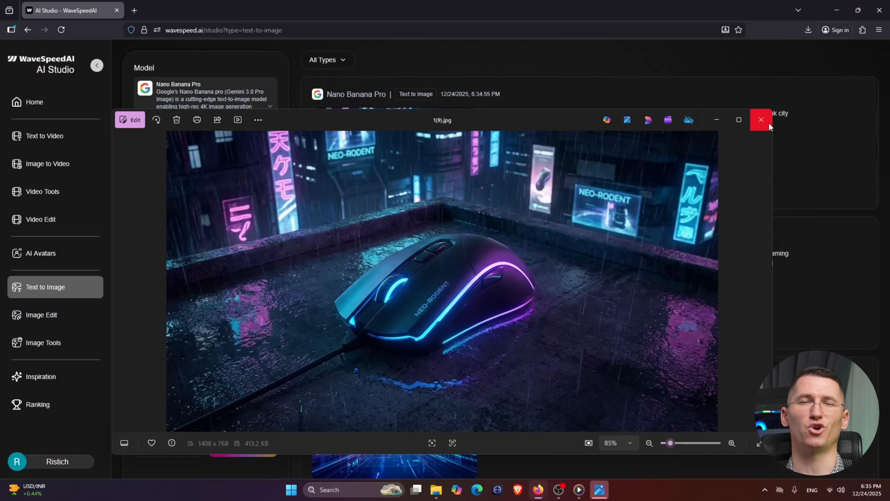
pyautogui.click(760, 119)
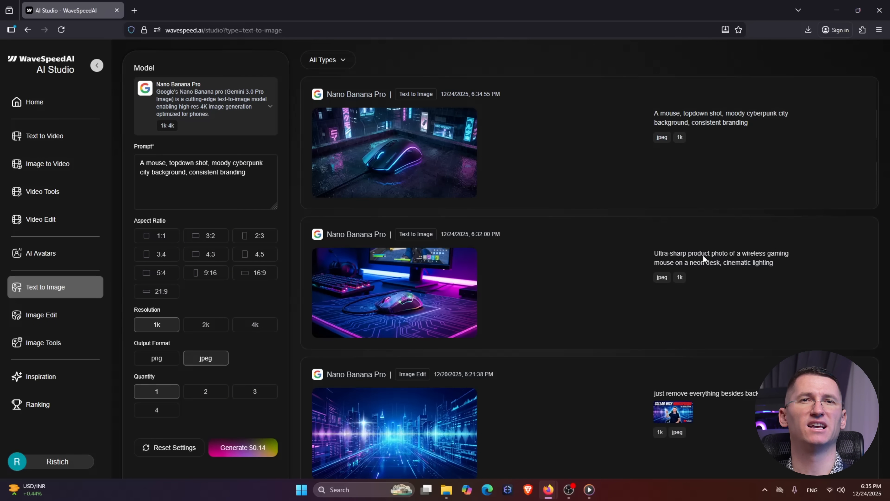
pyautogui.moveTo(371, 187)
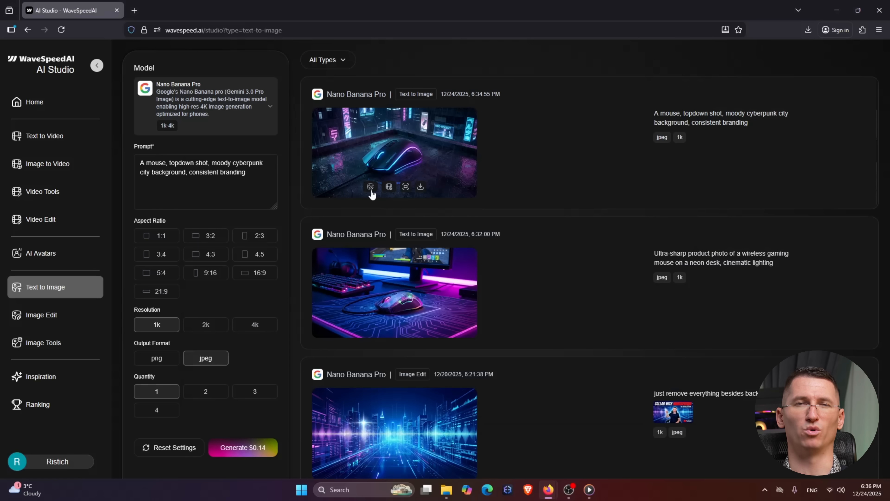
# Generate a purple-accent, wider-angle variation of the cyberpunk mouse image and download it.
pyautogui.click(41, 314)
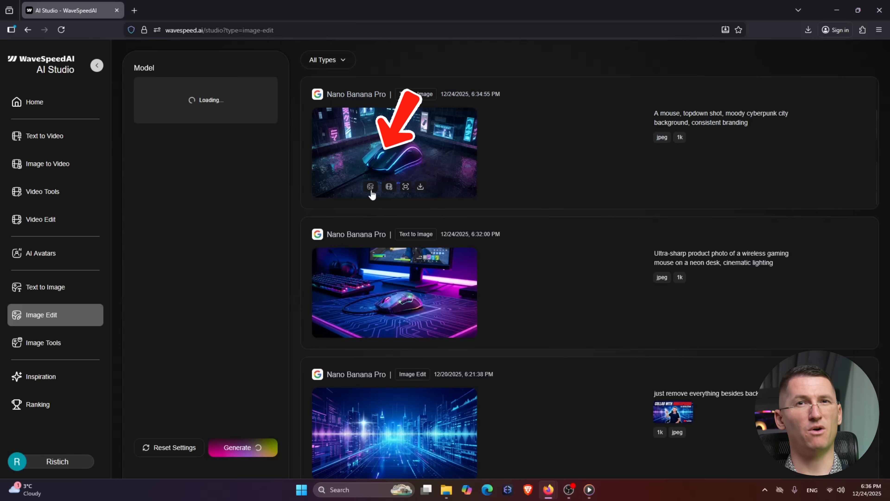
pyautogui.click(370, 187)
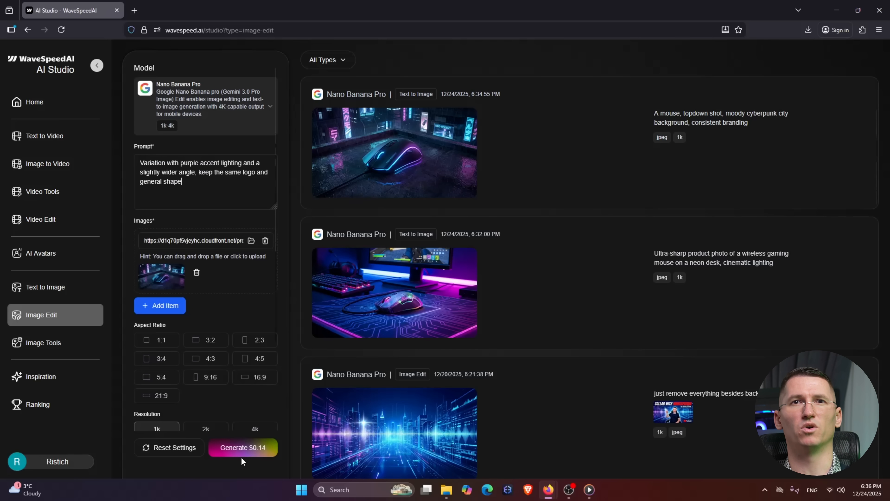
pyautogui.click(242, 447)
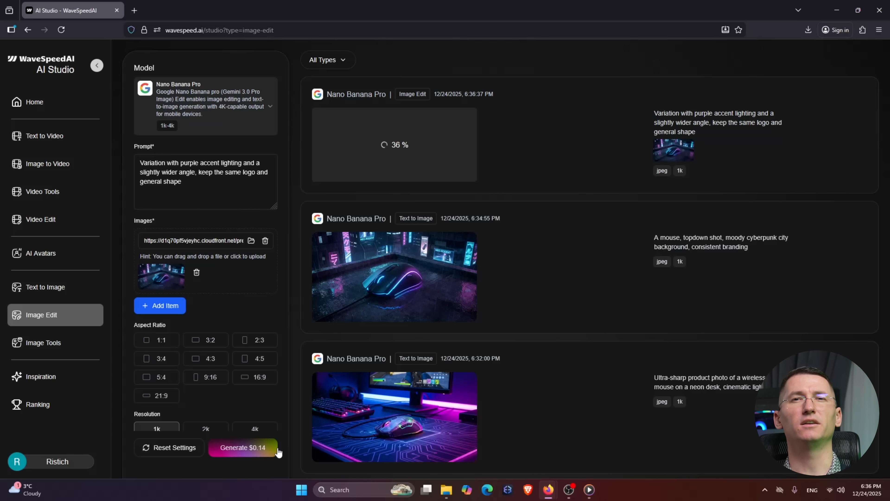
pyautogui.moveTo(220, 371)
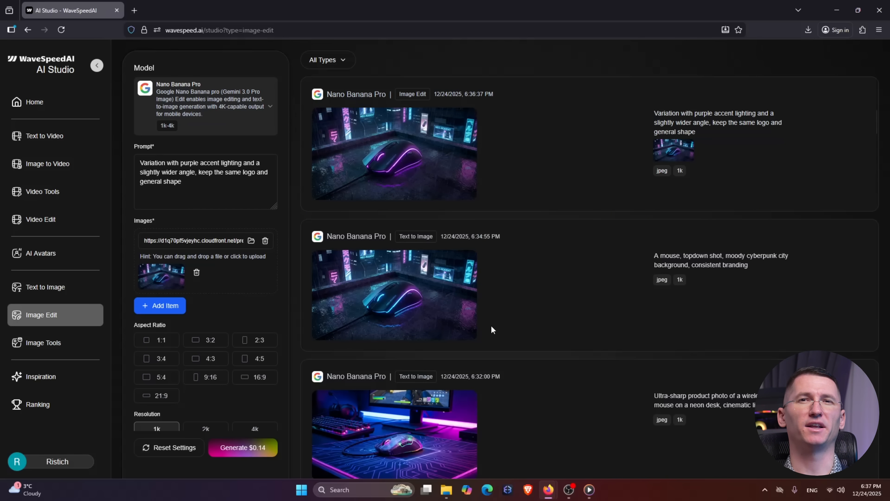
pyautogui.moveTo(426, 181)
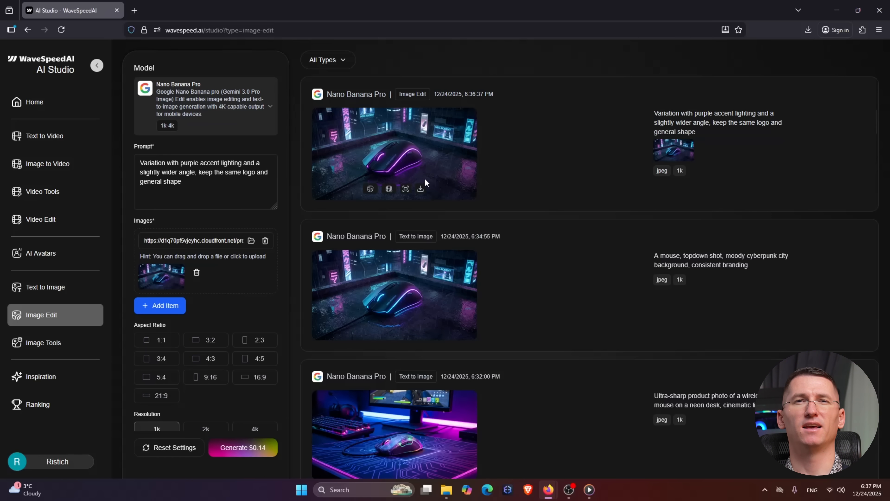
pyautogui.click(807, 30)
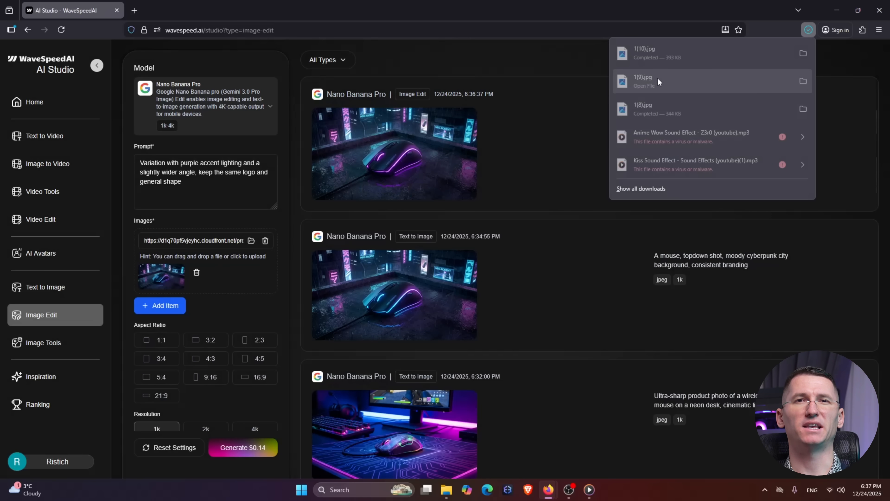
# View the downloaded 1(10).jpg variation in Photos and bring up the Seedream 4.5 edit page.
pyautogui.click(644, 81)
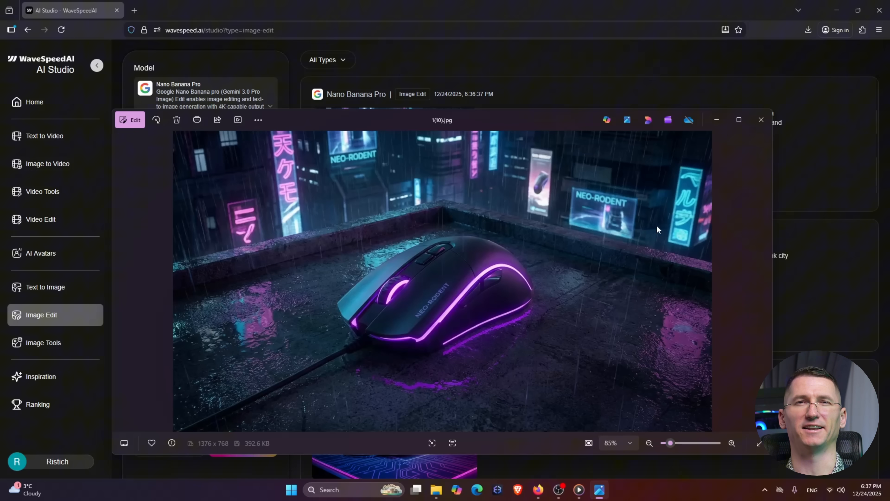
pyautogui.click(761, 119)
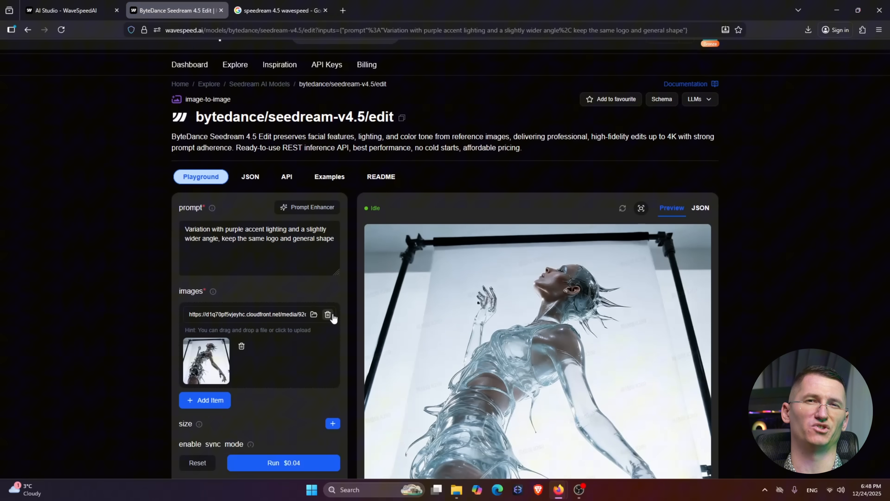
# Replace the sample reference with the mouse image and run the Seedream 4.5 edit.
pyautogui.click(312, 314)
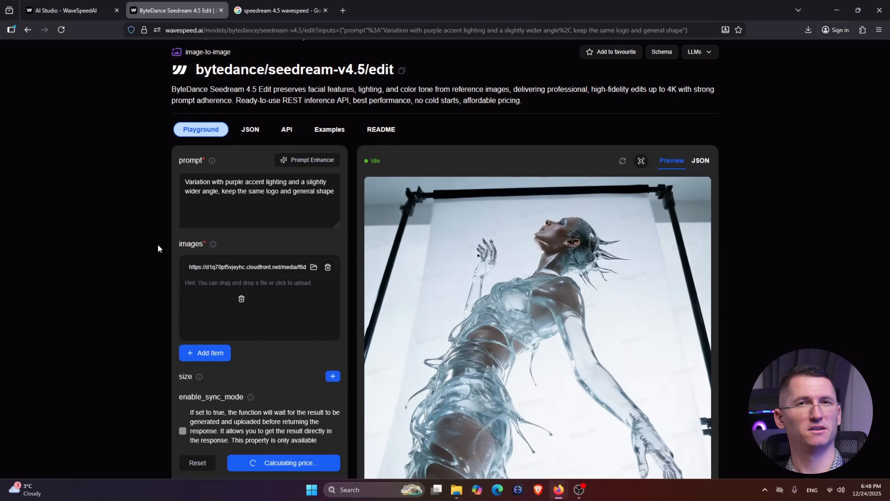
pyautogui.scroll(-3)
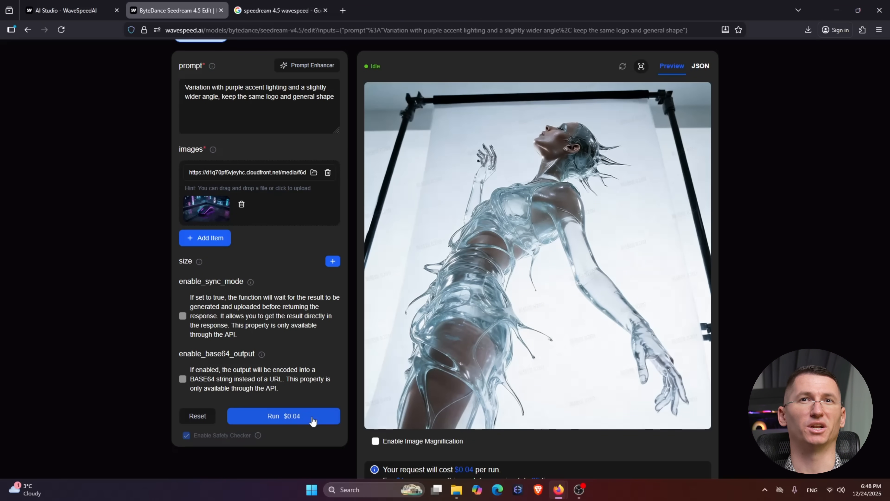
pyautogui.click(283, 416)
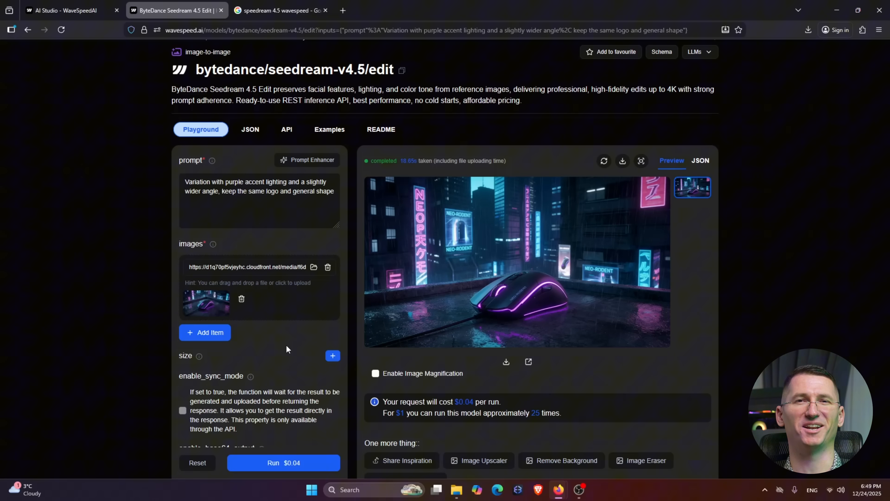
# View the generated Seedream 4.5 purple-lit mouse variation at full size.
pyautogui.scroll(-3)
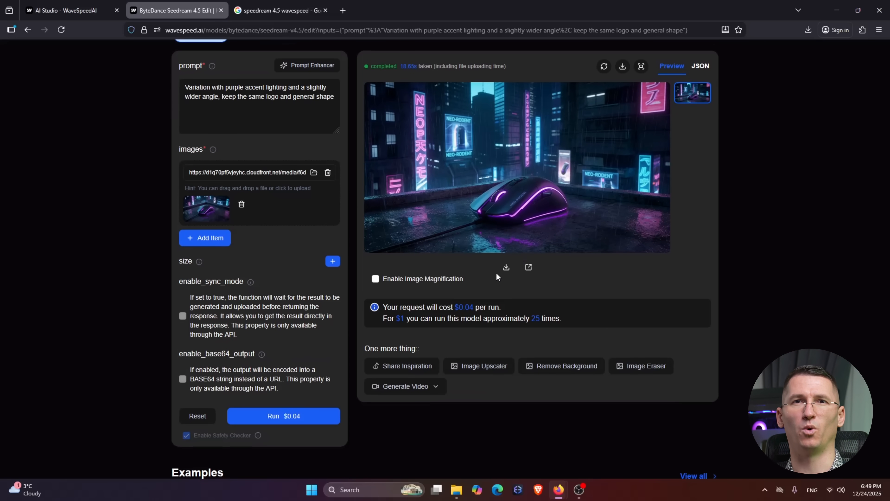
pyautogui.click(809, 30)
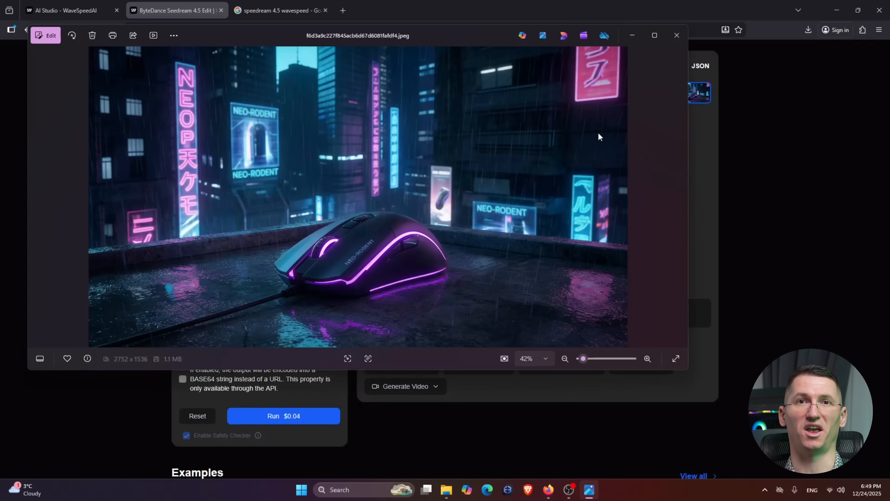
pyautogui.click(675, 35)
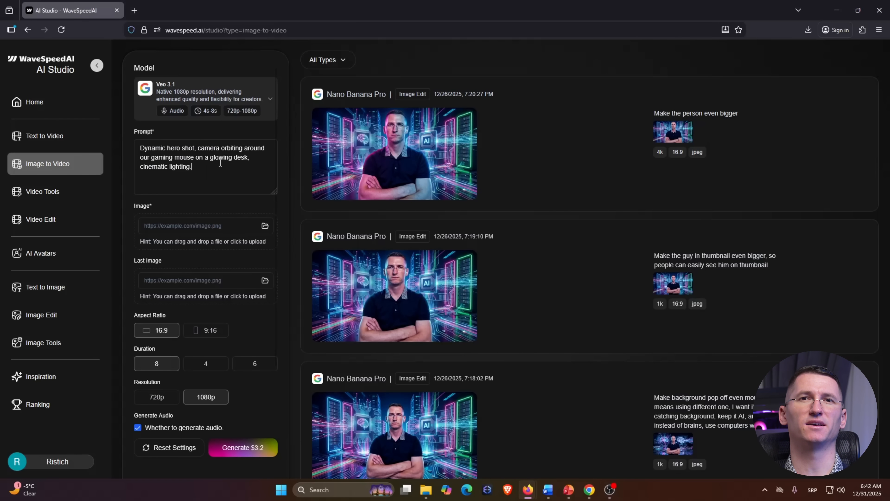
pyautogui.moveTo(394, 295)
pyautogui.write(' Camera')
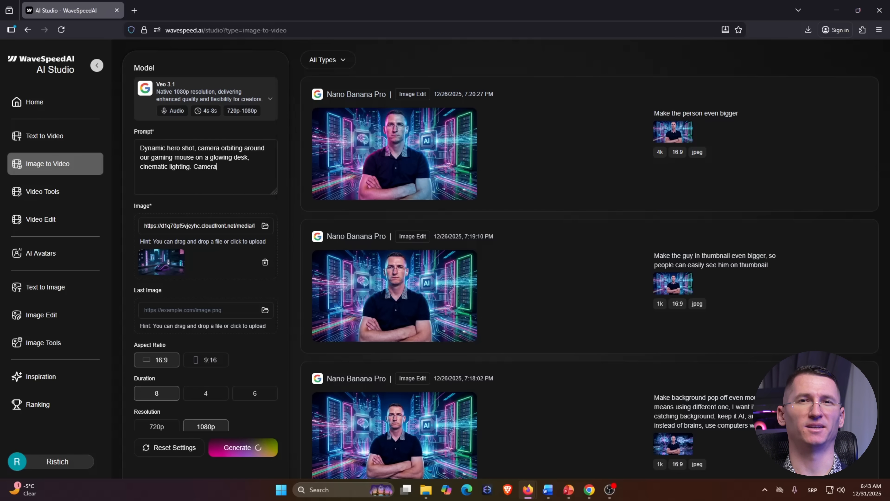
# Extend the prompt to require camera movement and generate the 6-second 1080p Veo 3.1 mouse clip.
pyautogui.write('should have')
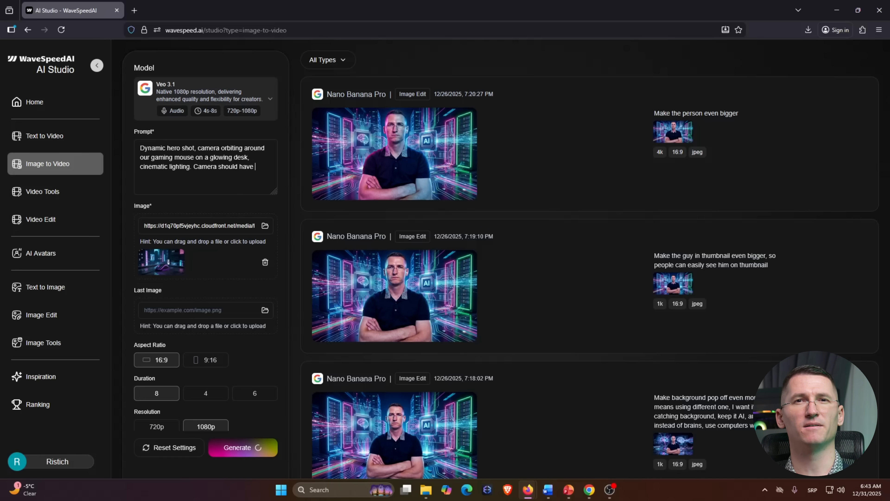
pyautogui.write('movement')
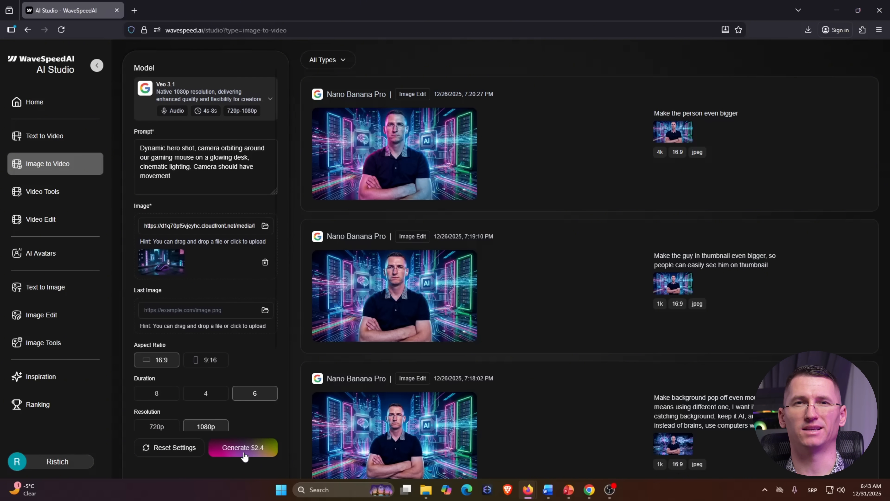
pyautogui.click(242, 447)
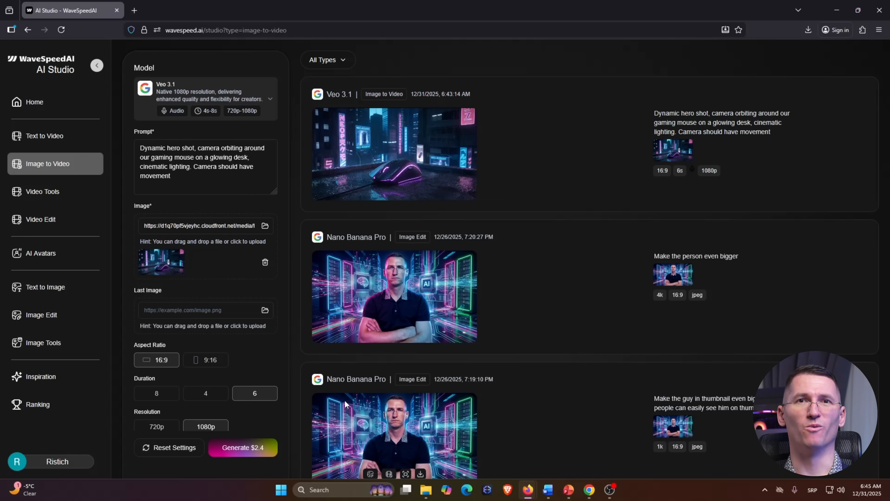
pyautogui.moveTo(399, 189)
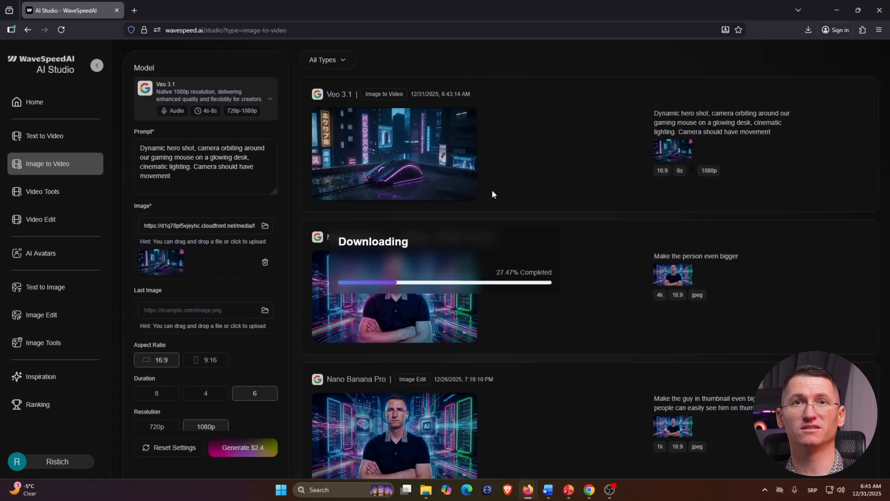
# Play the downloaded 1(5).mp4 orbiting-mouse clip in Media Player.
pyautogui.click(809, 30)
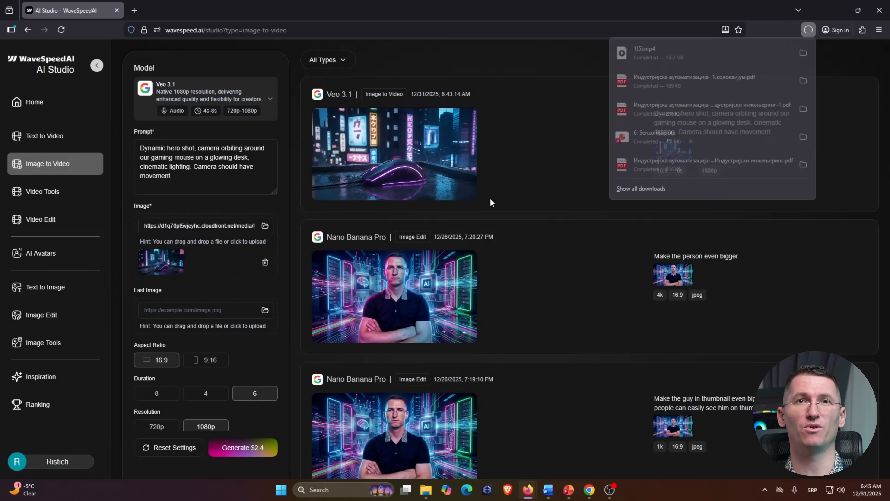
pyautogui.click(394, 154)
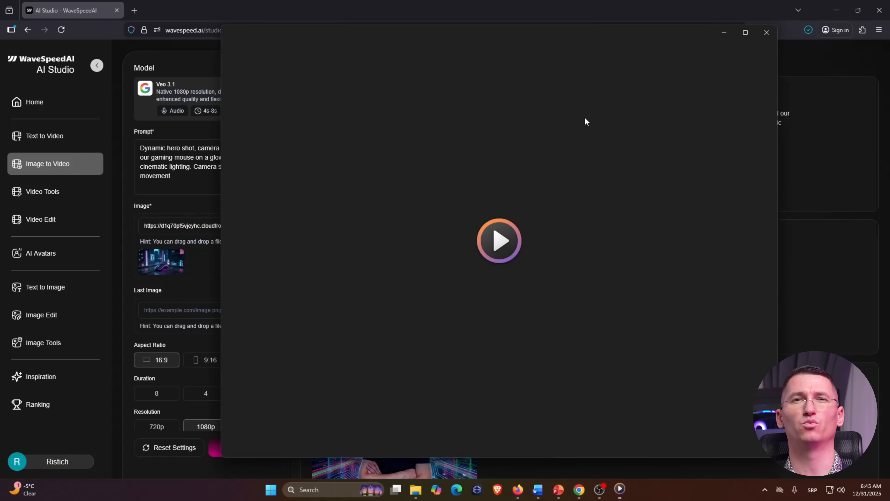
pyautogui.click(498, 240)
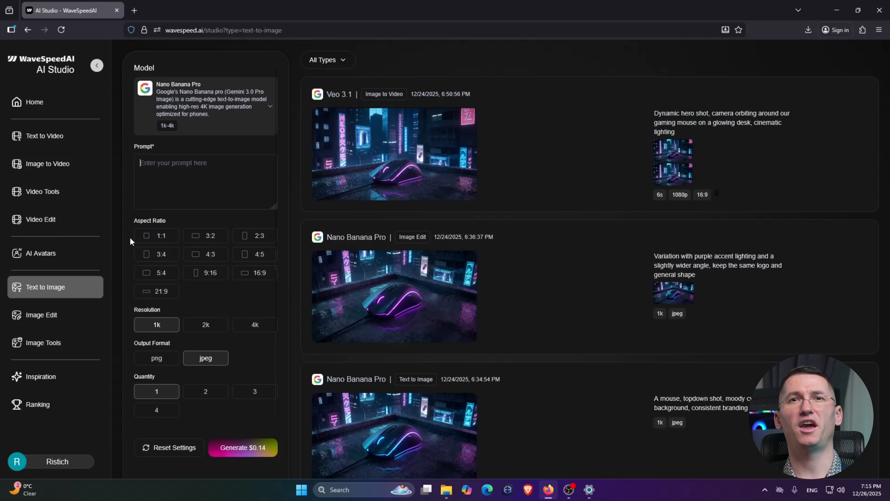
# Generate an AI-concept thumbnail of the man with Nano Banana Pro and view it.
pyautogui.click(47, 164)
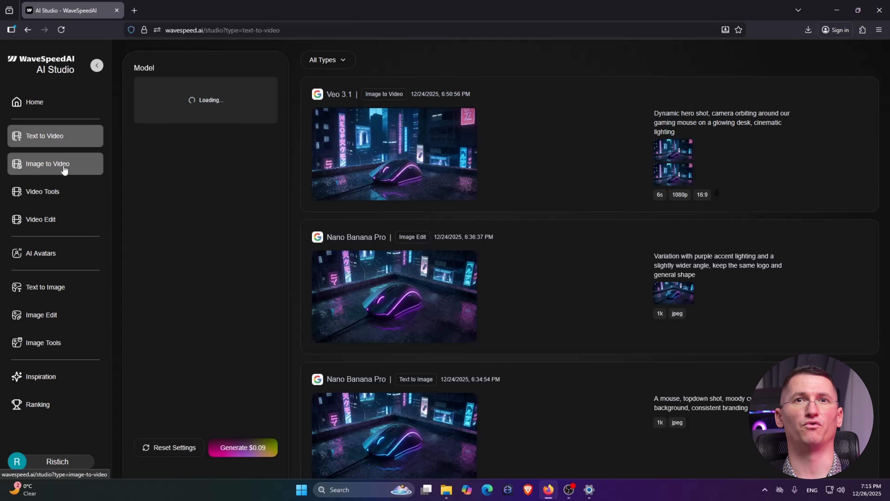
pyautogui.click(41, 314)
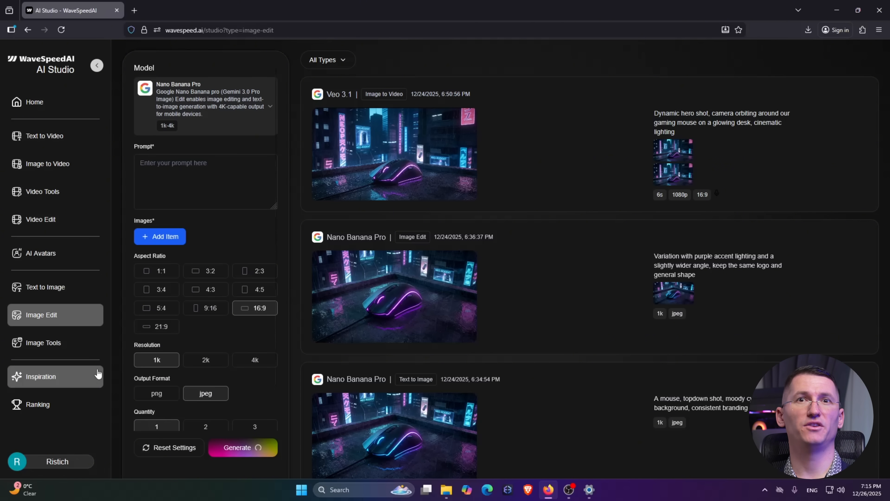
pyautogui.click(206, 170)
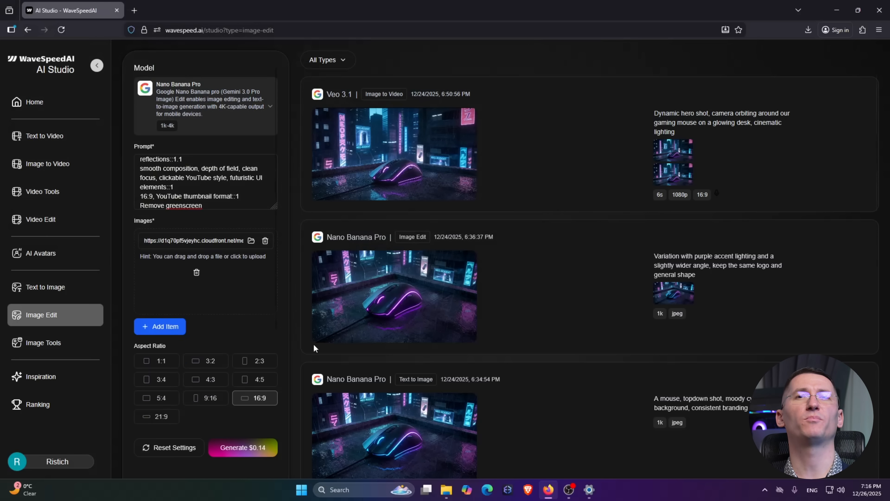
pyautogui.click(243, 447)
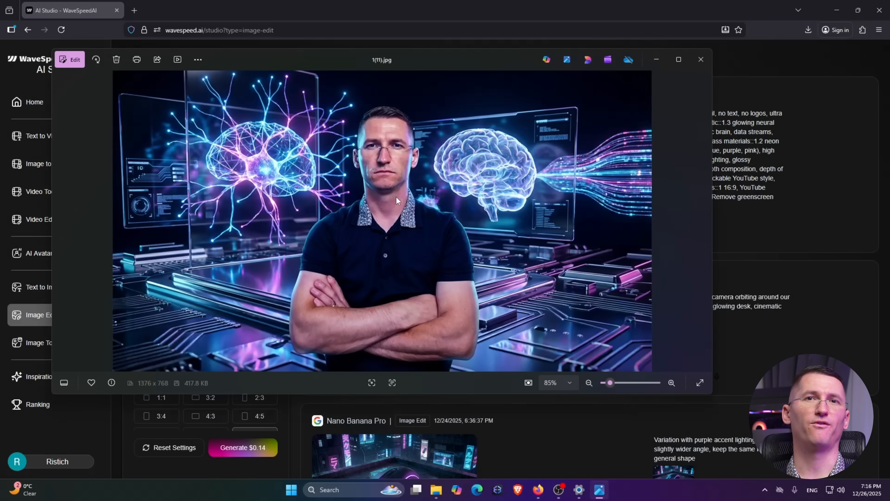
pyautogui.click(700, 59)
pyautogui.write('Make background pop off even more, even if it means using different o')
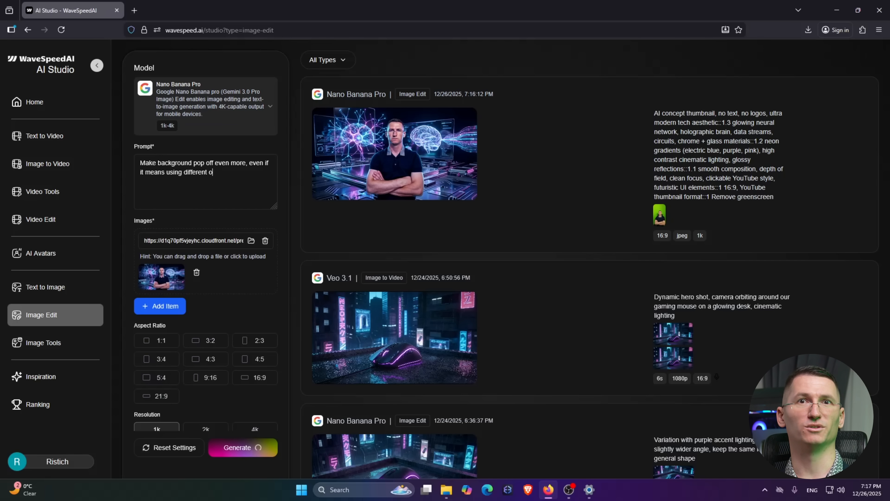
# Write a follow-up prompt: eye-catching, keep it AI, use computers instead of brains.
pyautogui.write('ne, I want it to be eye-catching background, k')
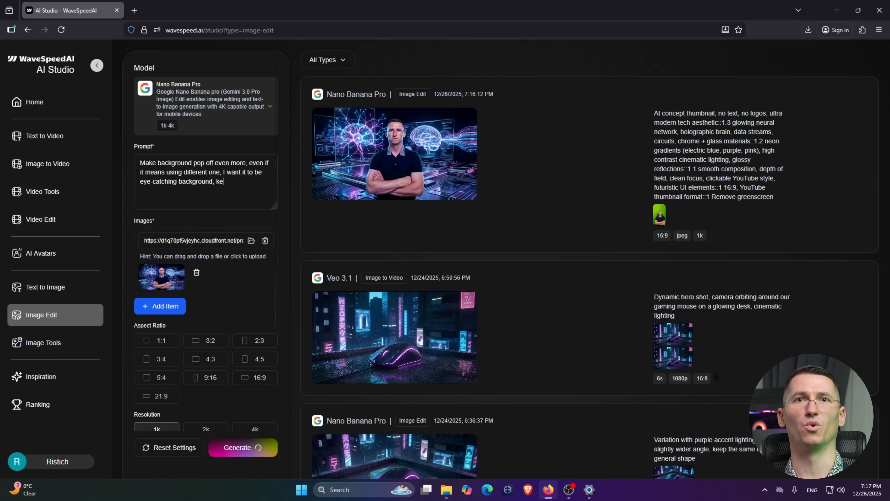
pyautogui.write('ep it AI, and')
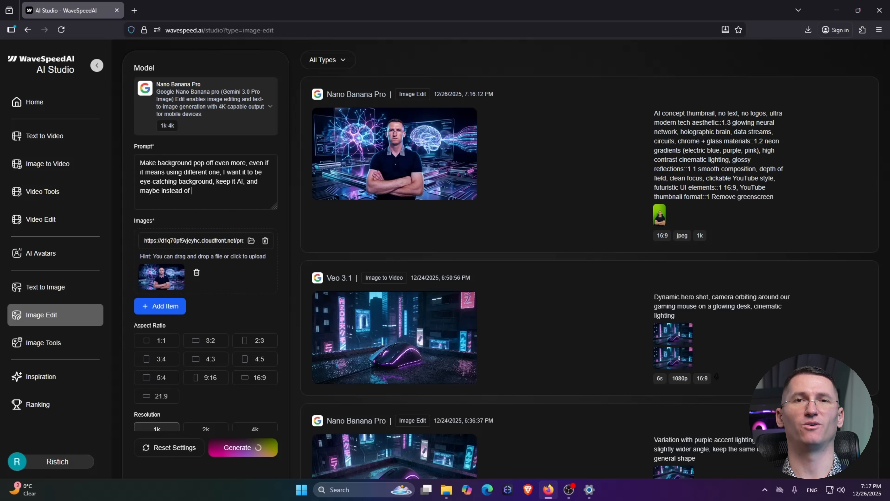
pyautogui.write('brains, use computers with AI')
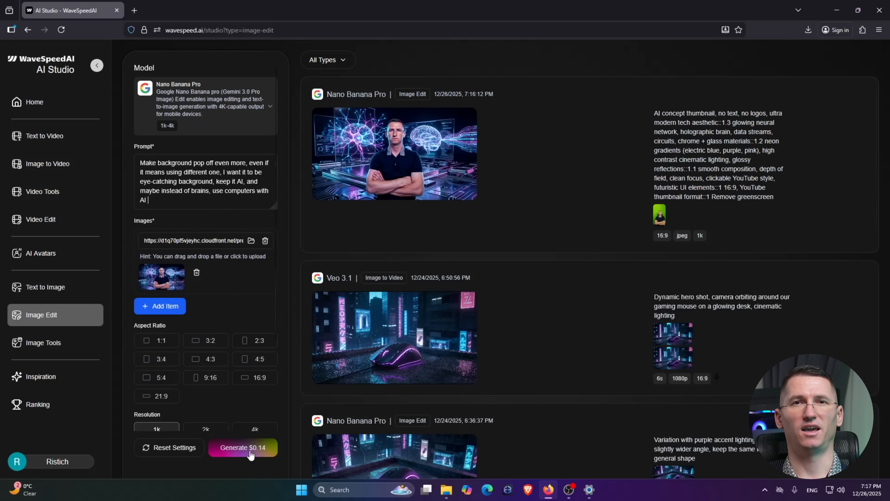
pyautogui.scroll(-3)
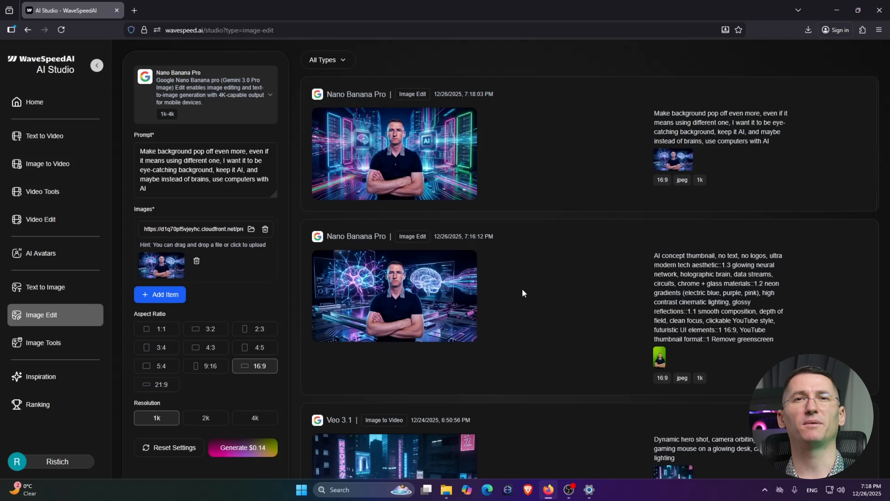
pyautogui.moveTo(644, 102)
pyautogui.write('Make the guy in thumbnail even bigger')
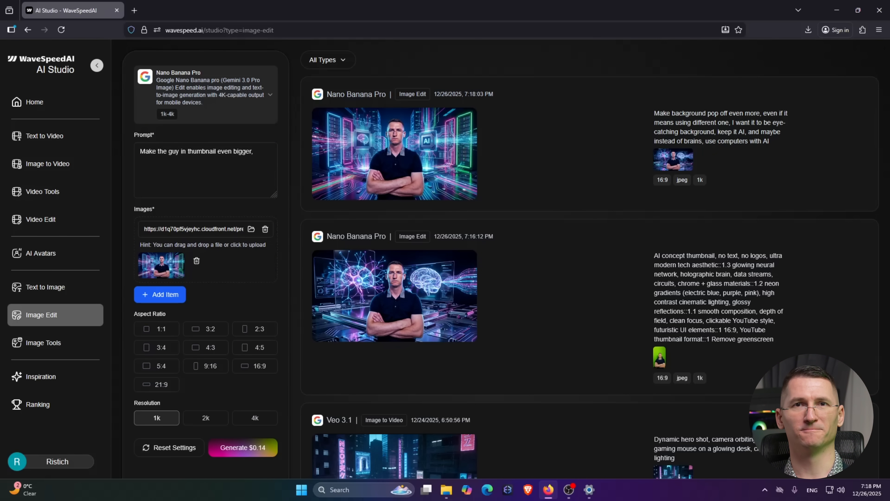
# Ask for the man to be bigger so he is easily seen on the thumbnail and generate.
pyautogui.write(', so people')
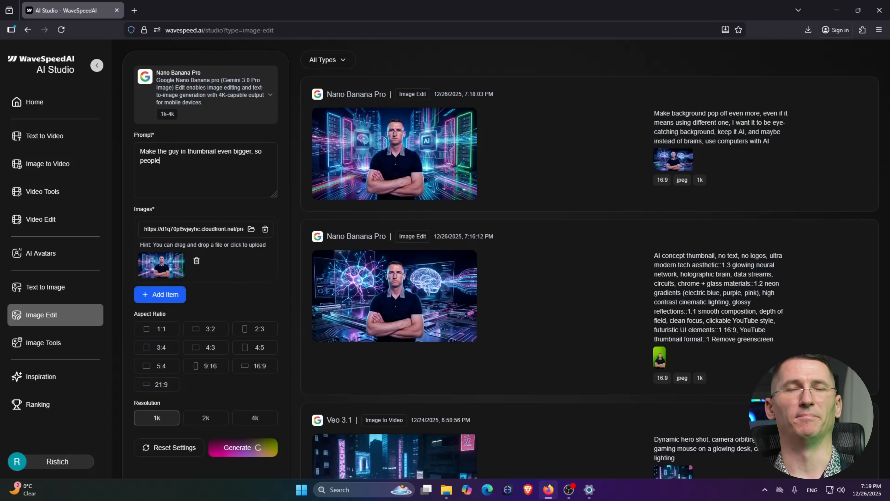
pyautogui.write('can easily see him on thumbnail')
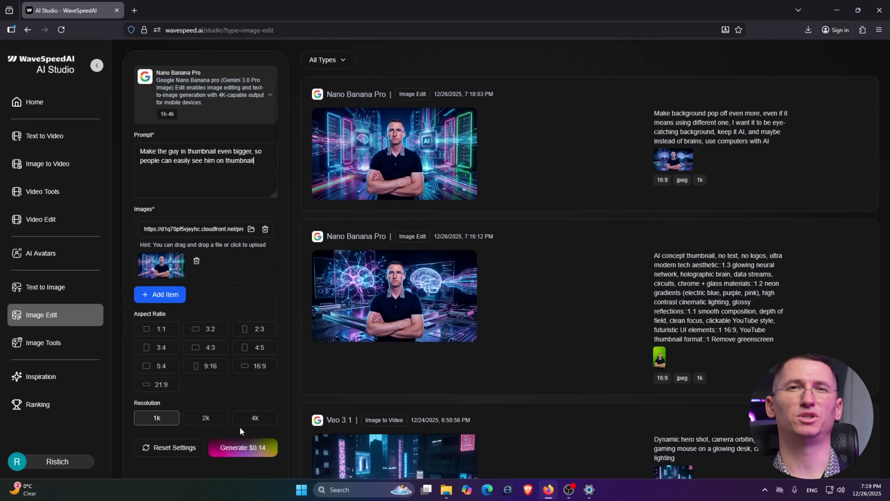
pyautogui.click(242, 447)
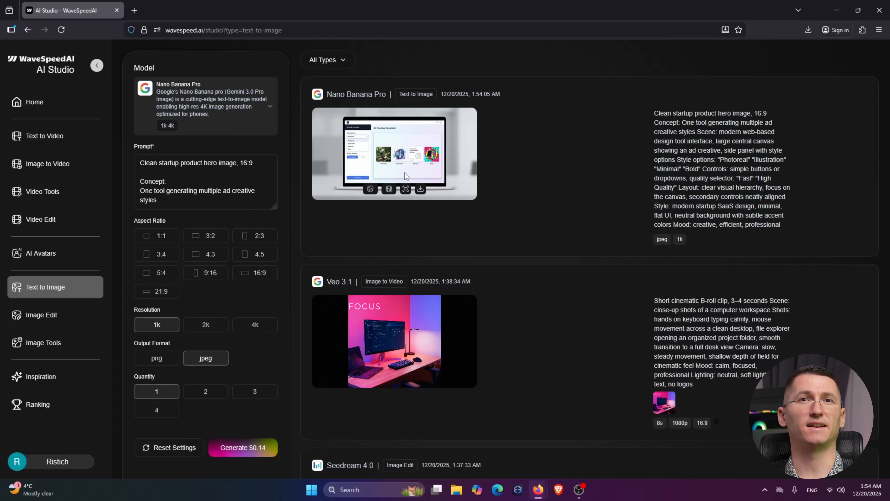
# Preview the laptop hero image, then generate a Seedream 4.0 'make it suitable for SAAS' dashboard image.
pyautogui.doubleClick(394, 154)
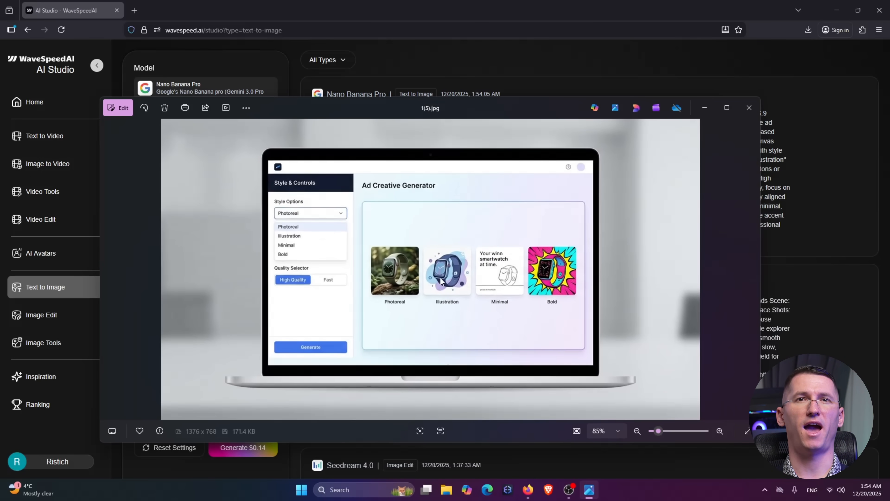
pyautogui.click(748, 107)
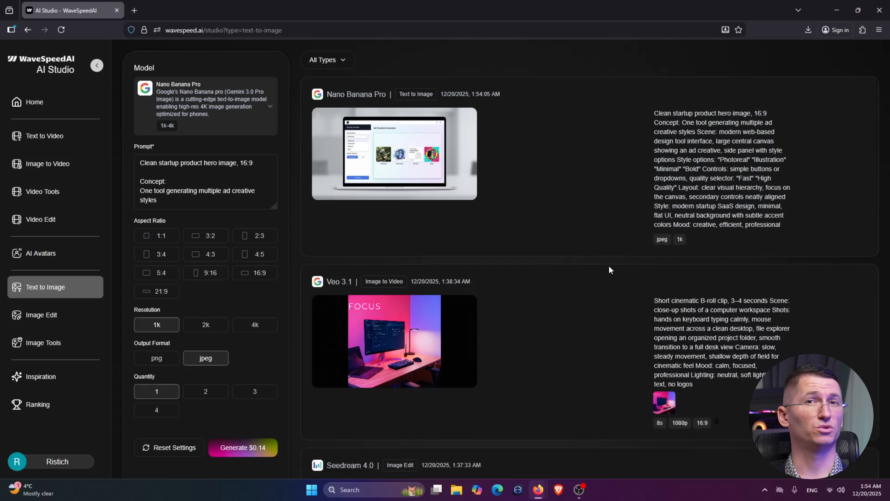
pyautogui.click(243, 447)
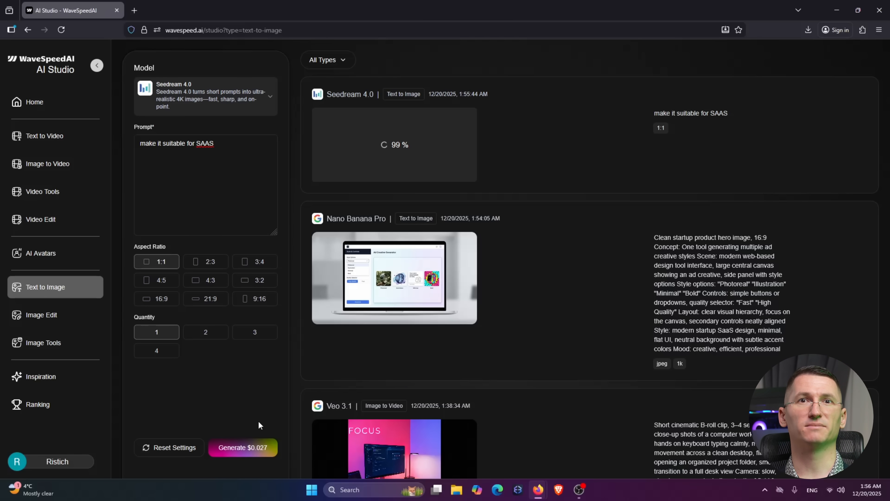
pyautogui.click(807, 30)
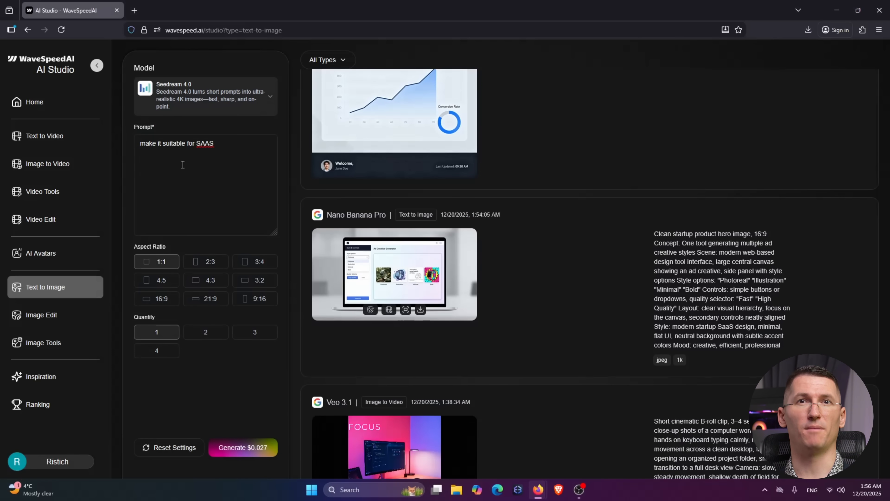
pyautogui.moveTo(389, 309)
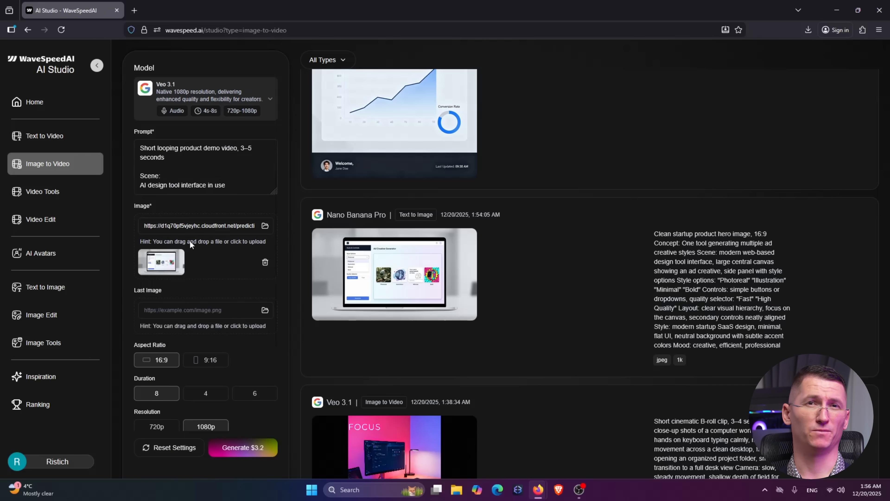
# Set the laptop image as last frame and generate the 6-second 1080p Veo 3.1 product demo clip.
pyautogui.click(254, 392)
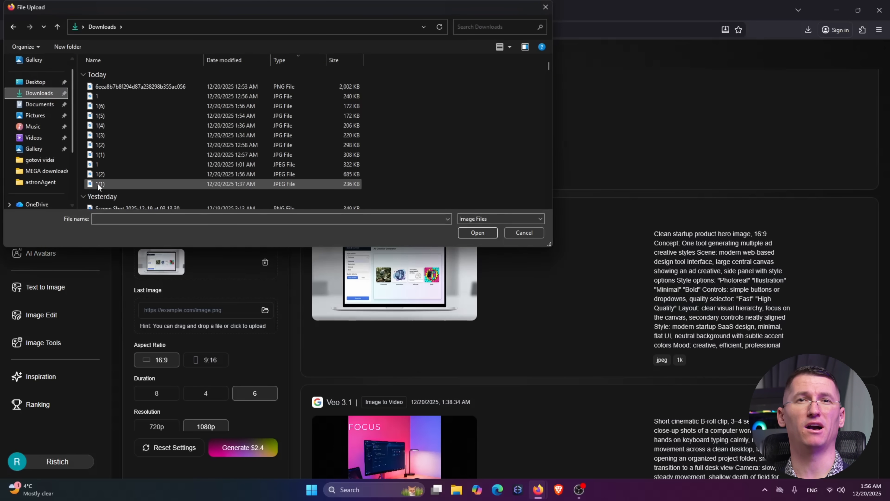
pyautogui.click(477, 232)
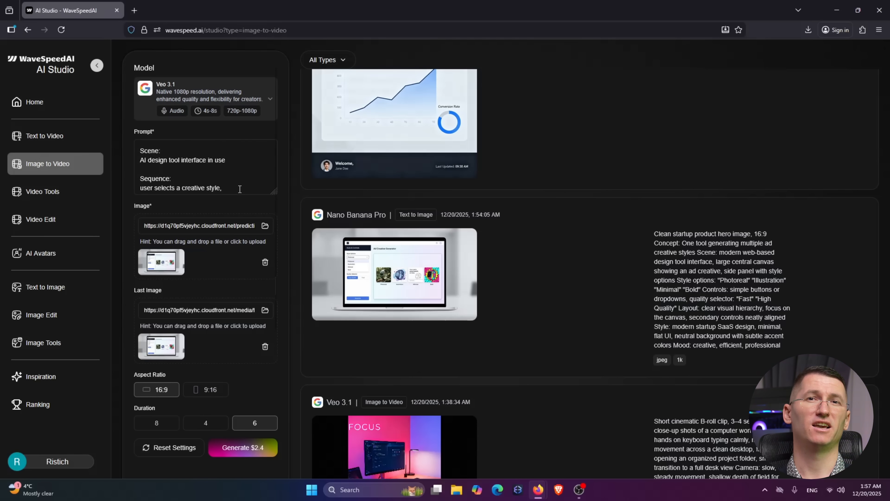
pyautogui.scroll(-3)
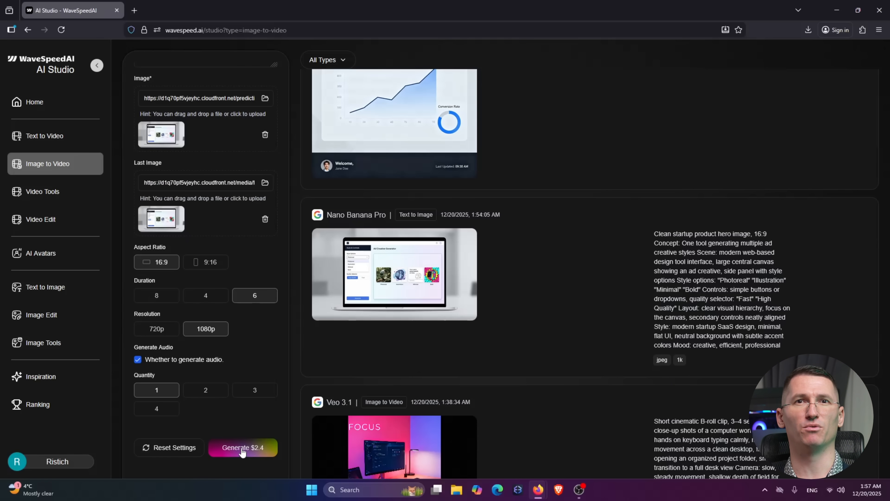
pyautogui.click(242, 448)
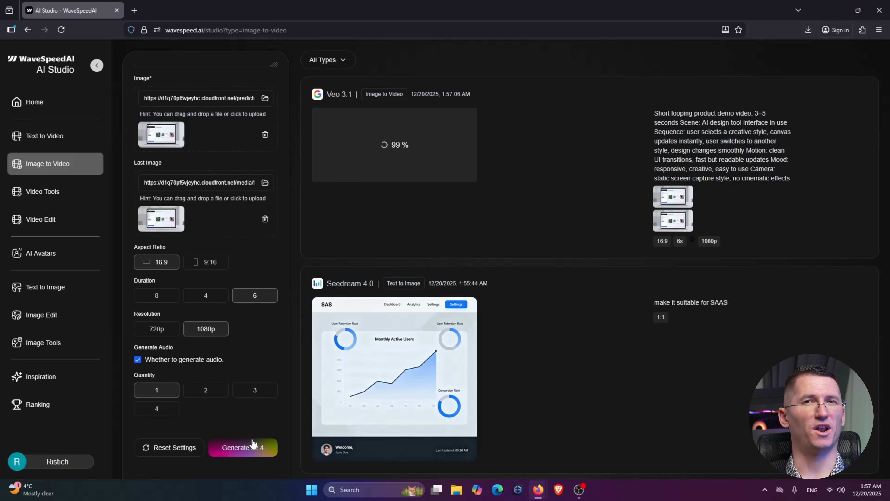
pyautogui.moveTo(294, 391)
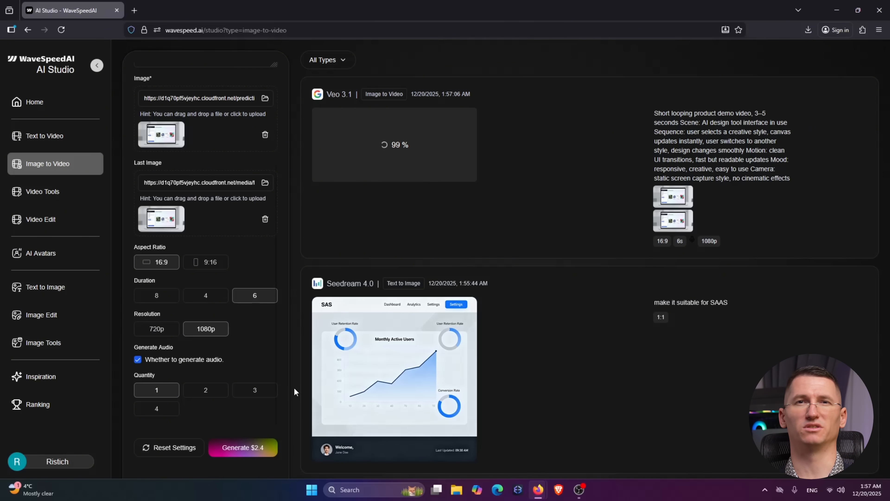
pyautogui.moveTo(300, 385)
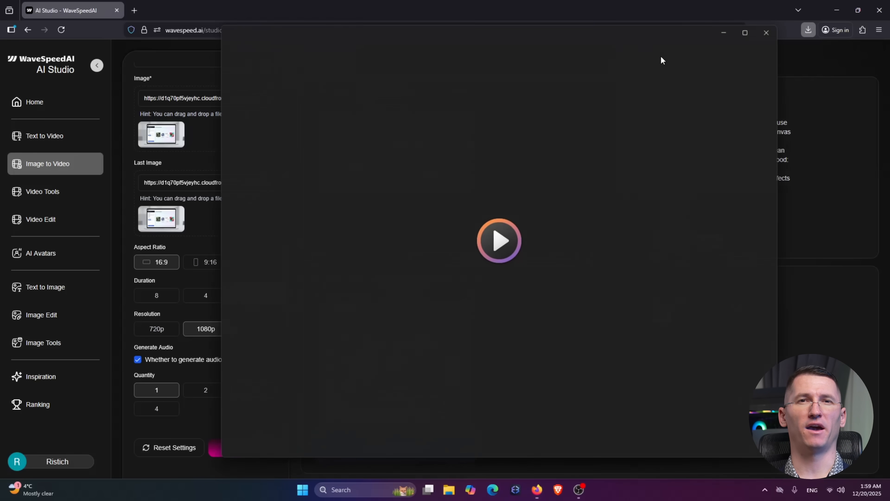
# Play the finished product demo clip in Media Player and close it.
pyautogui.click(499, 240)
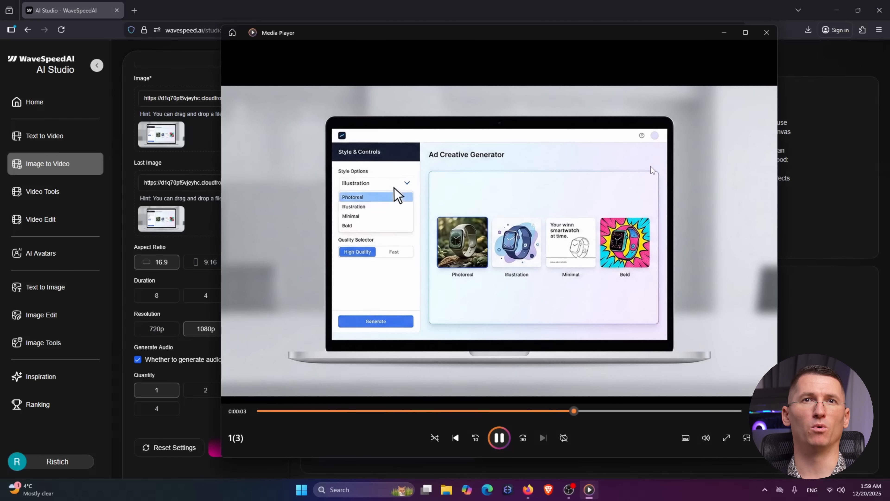
pyautogui.click(766, 32)
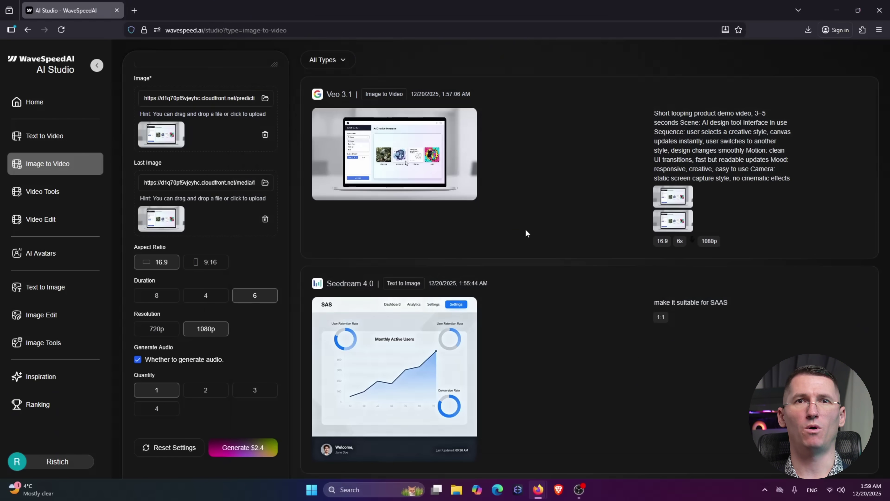